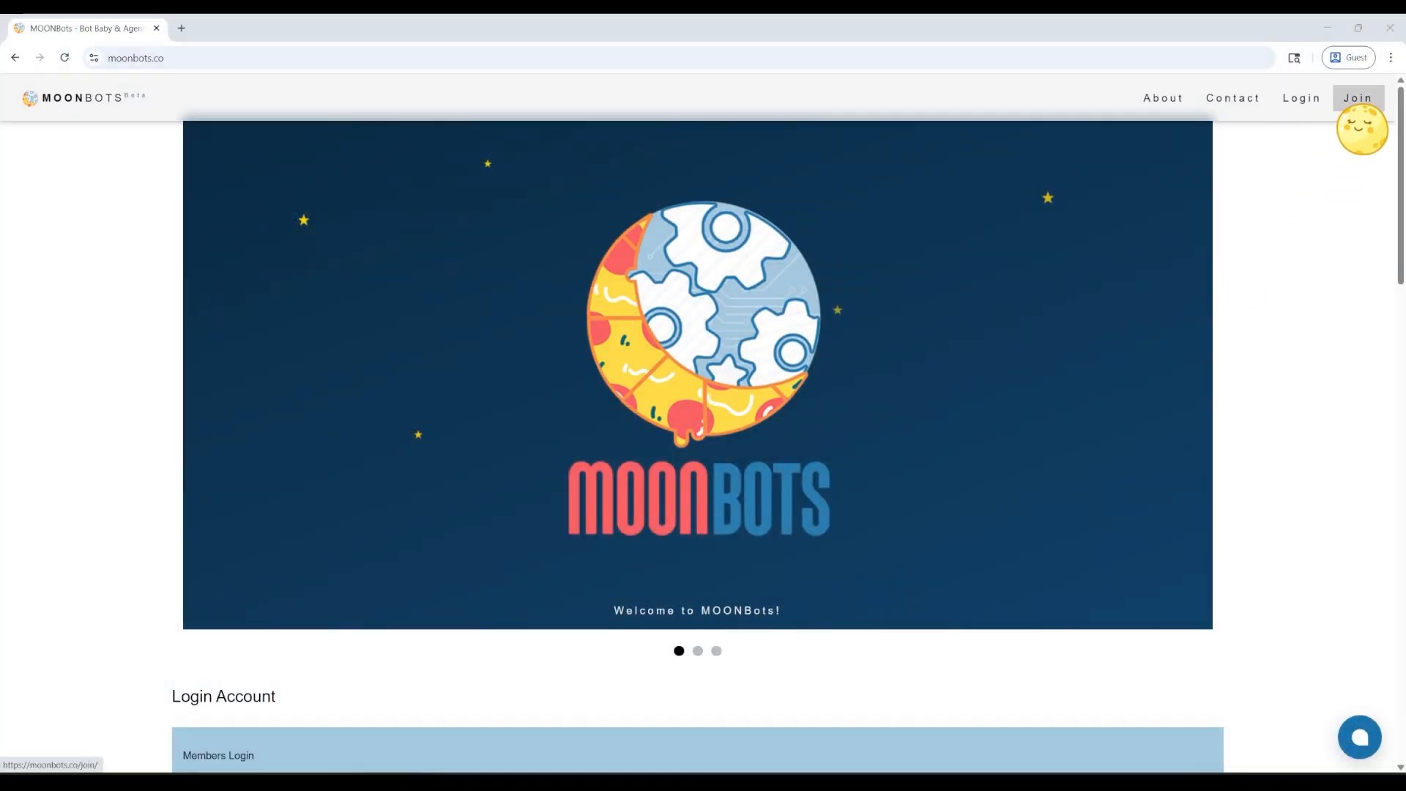
# Step: Join MOONBots as Second Life user Birdie Skydancer with a password and request in-world verification
pyautogui.click(1357, 97)
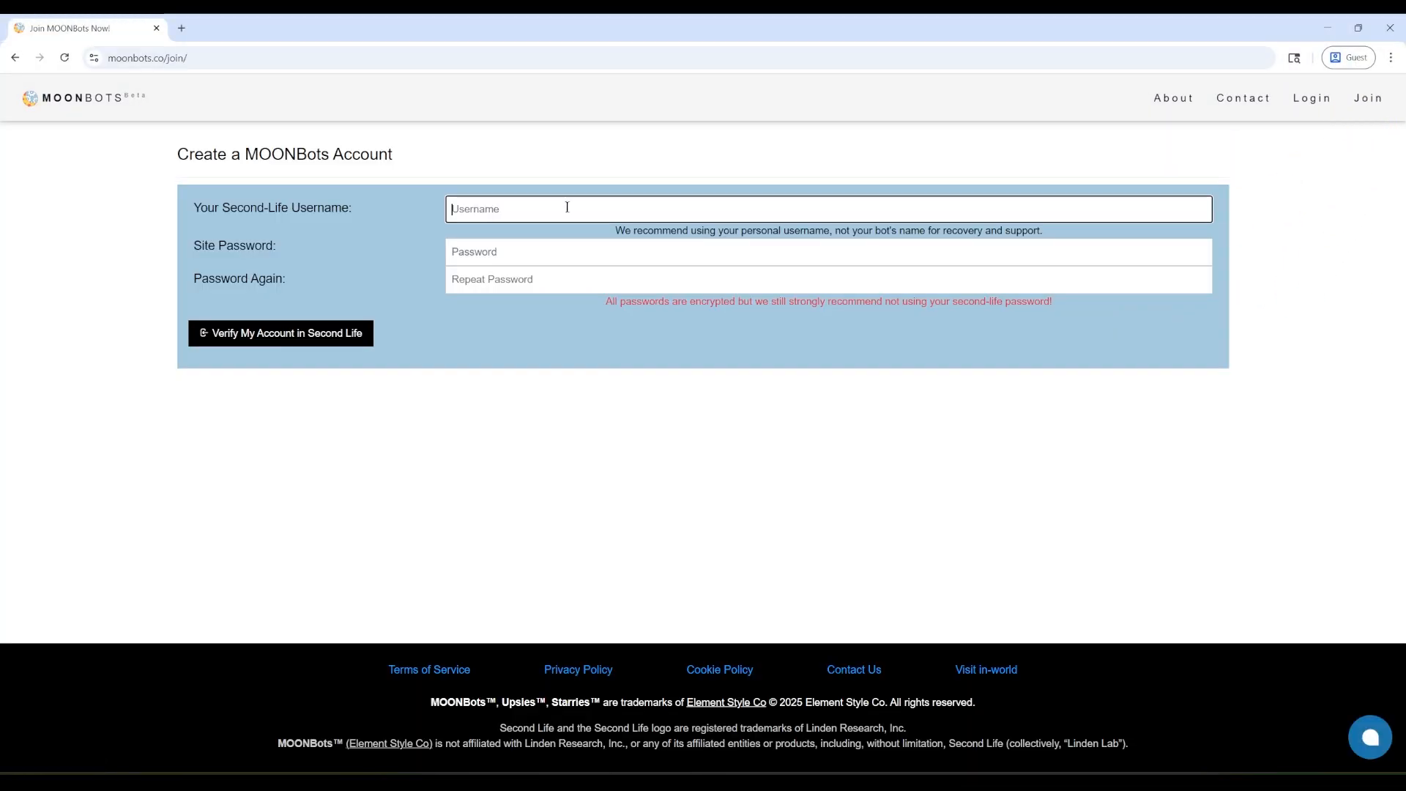
pyautogui.write('Birdie Skydancer')
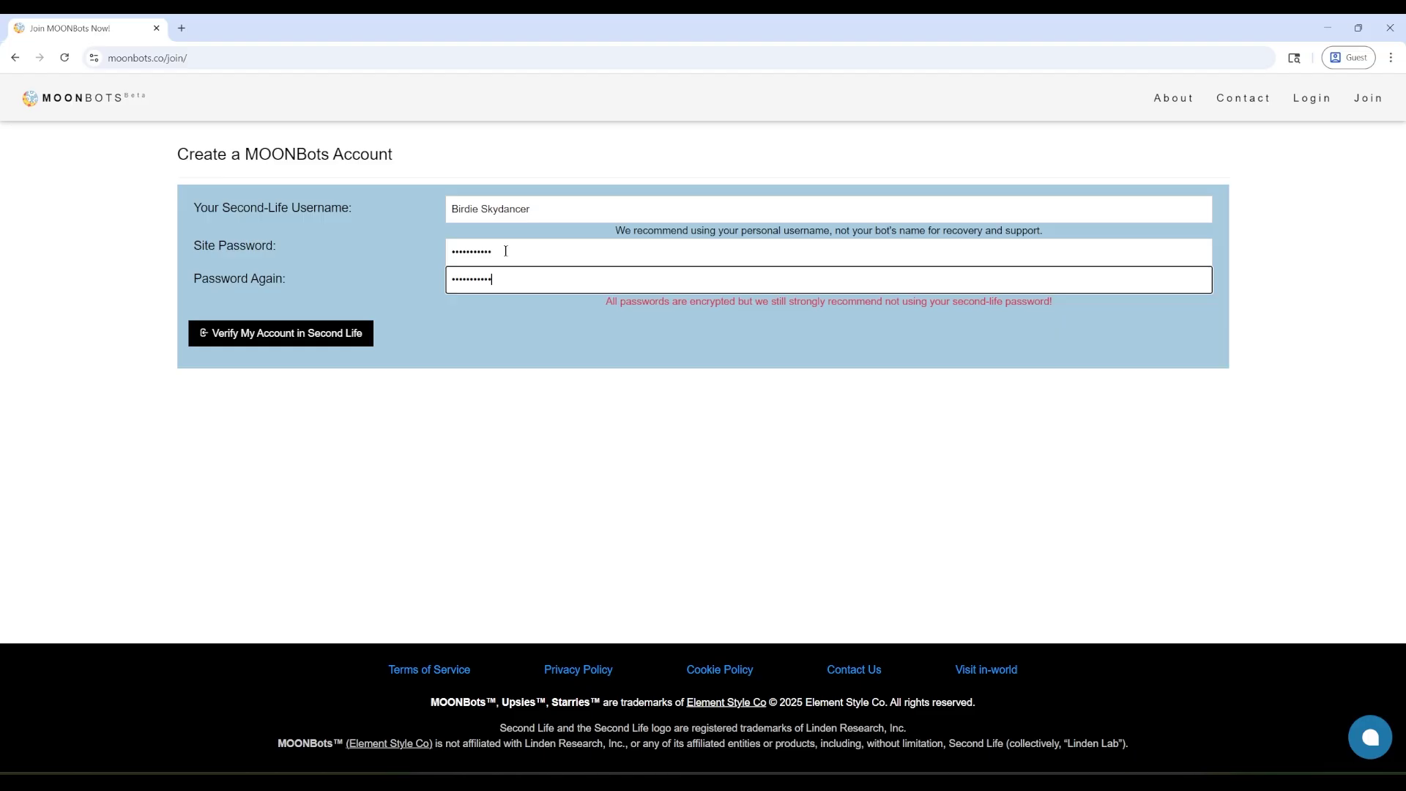
pyautogui.click(280, 333)
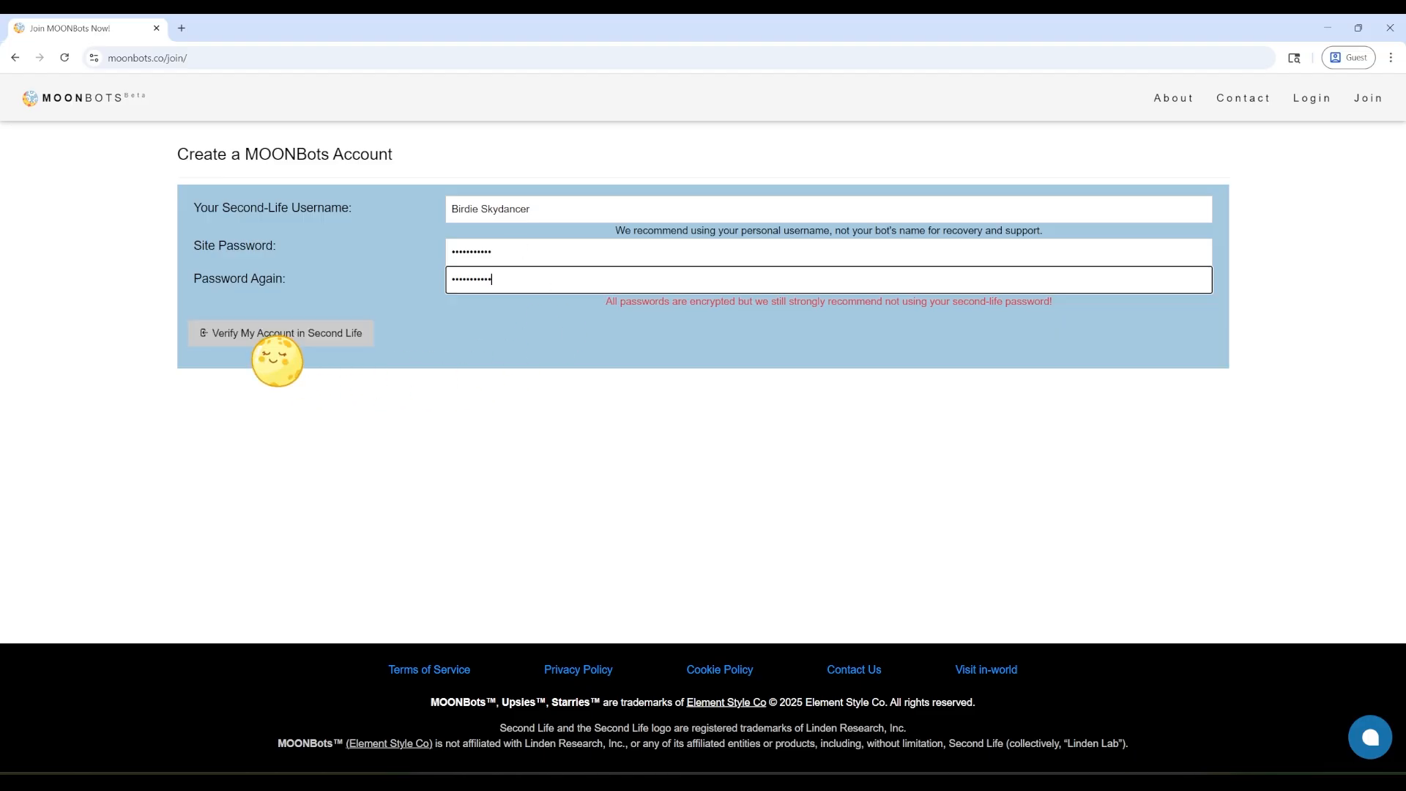
pyautogui.click(280, 333)
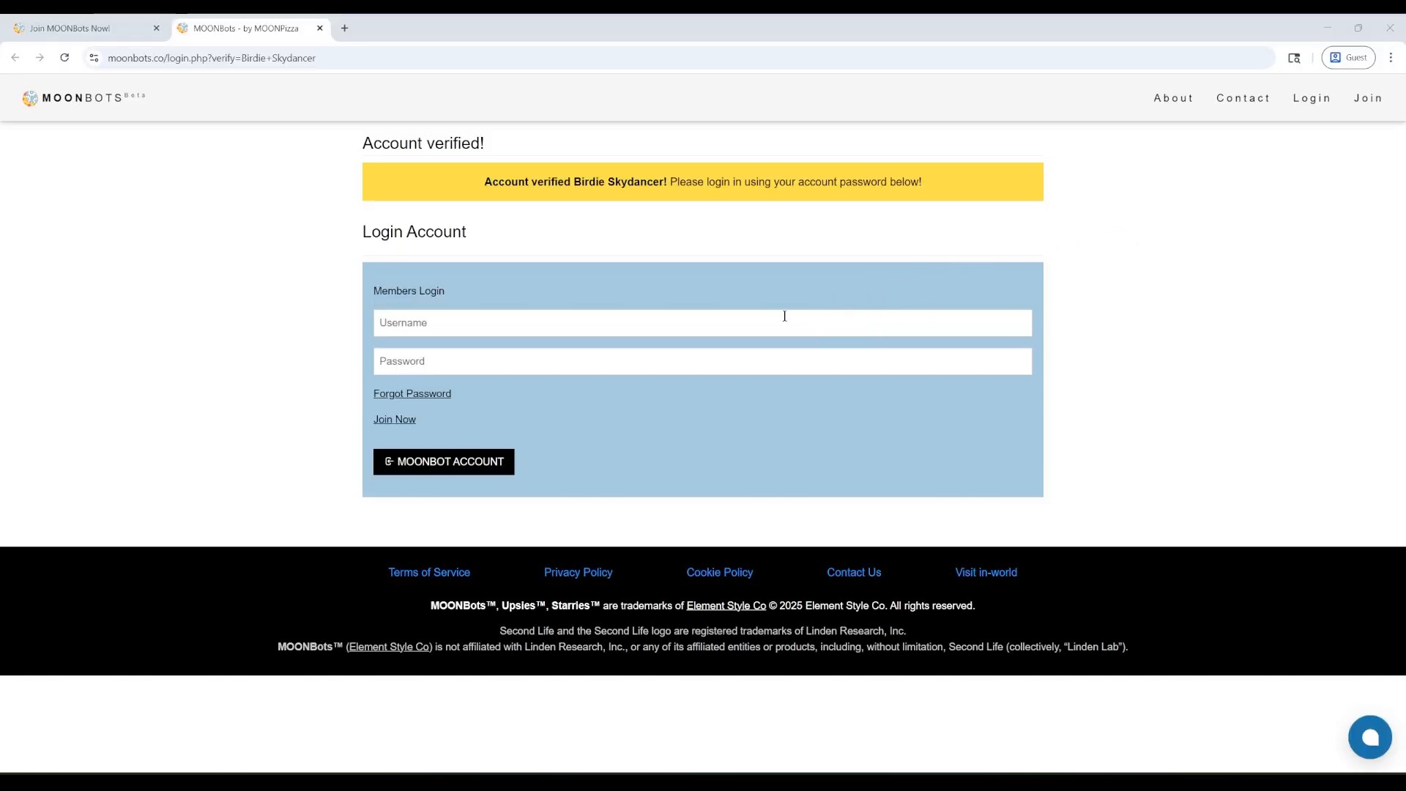
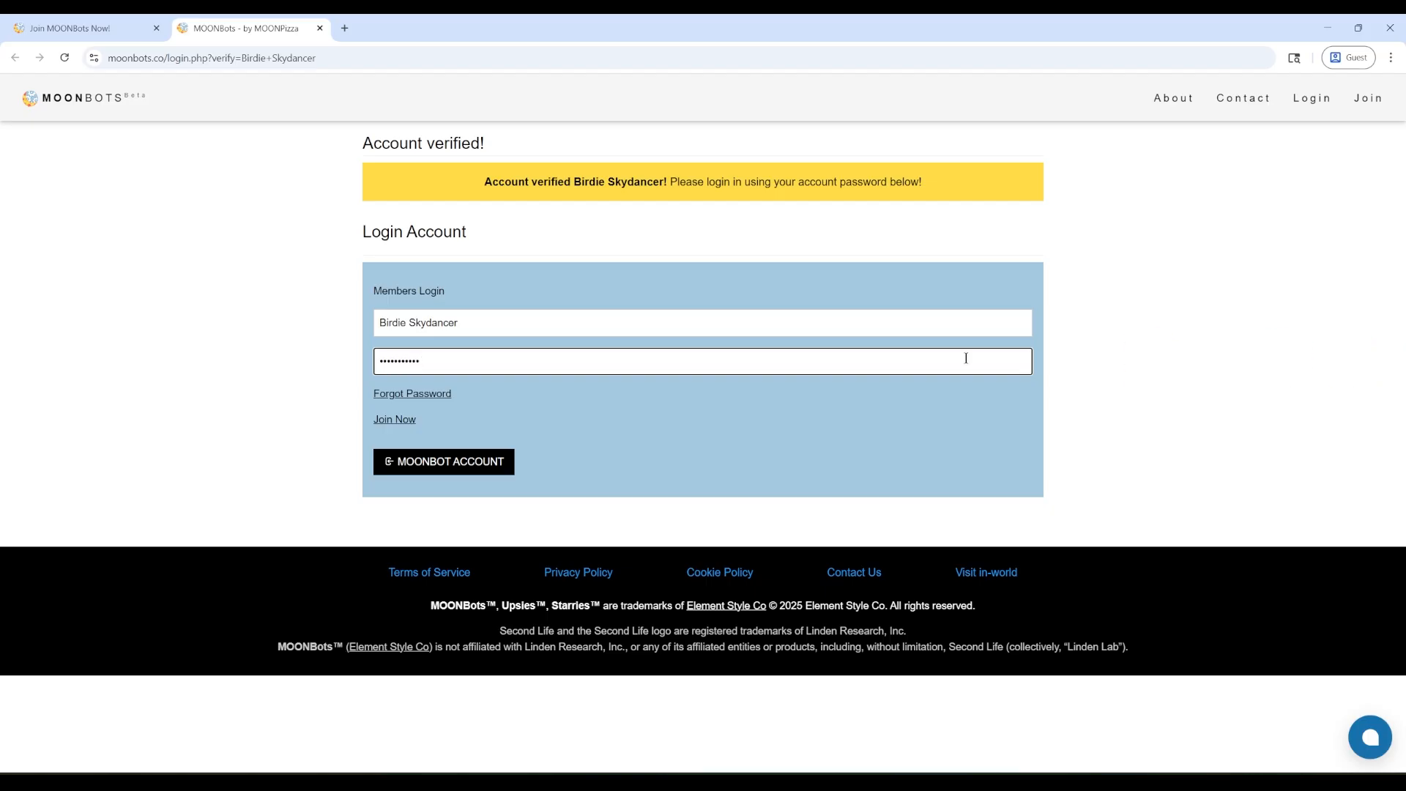
# Step: Log in to the verified MOONBots account as Birdie with its password
pyautogui.click(444, 462)
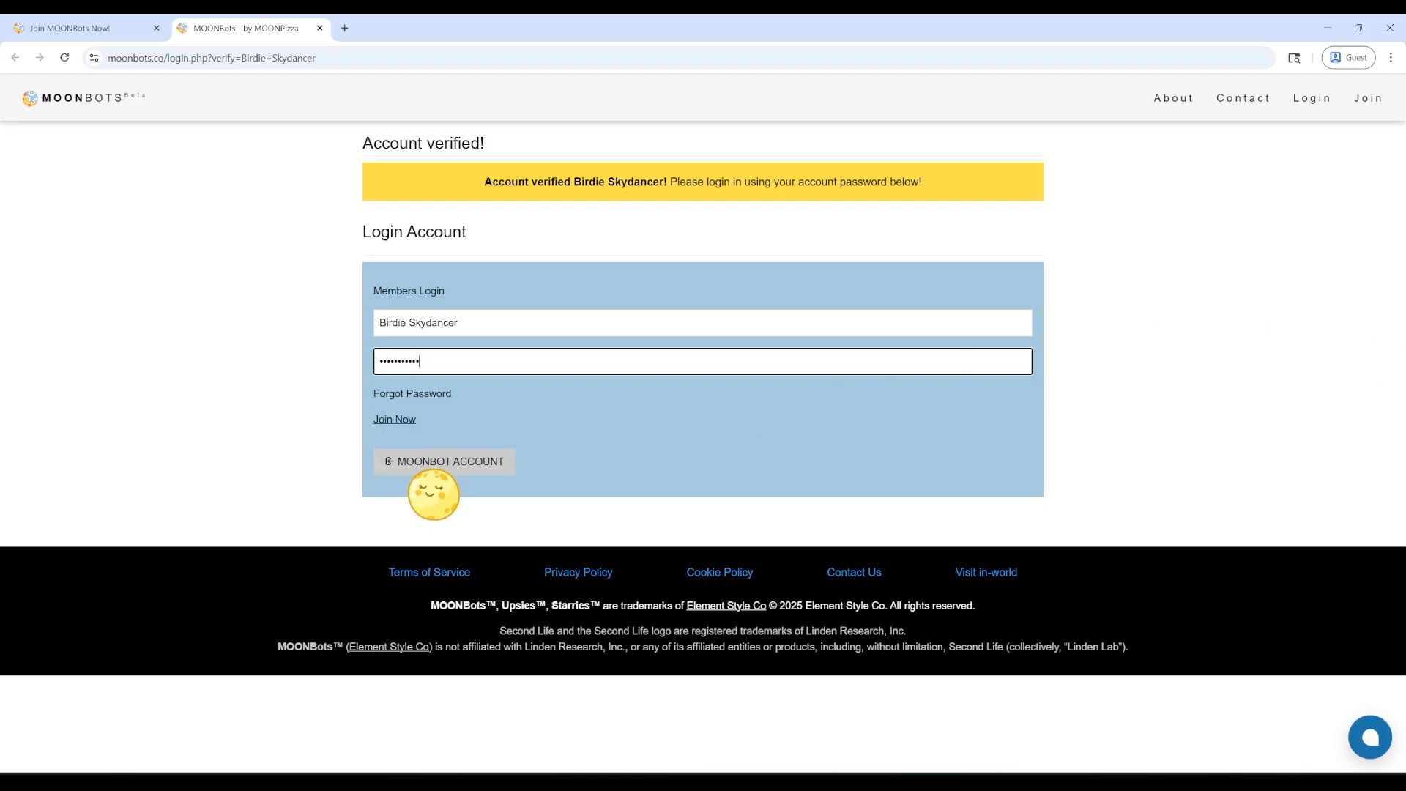
pyautogui.click(444, 461)
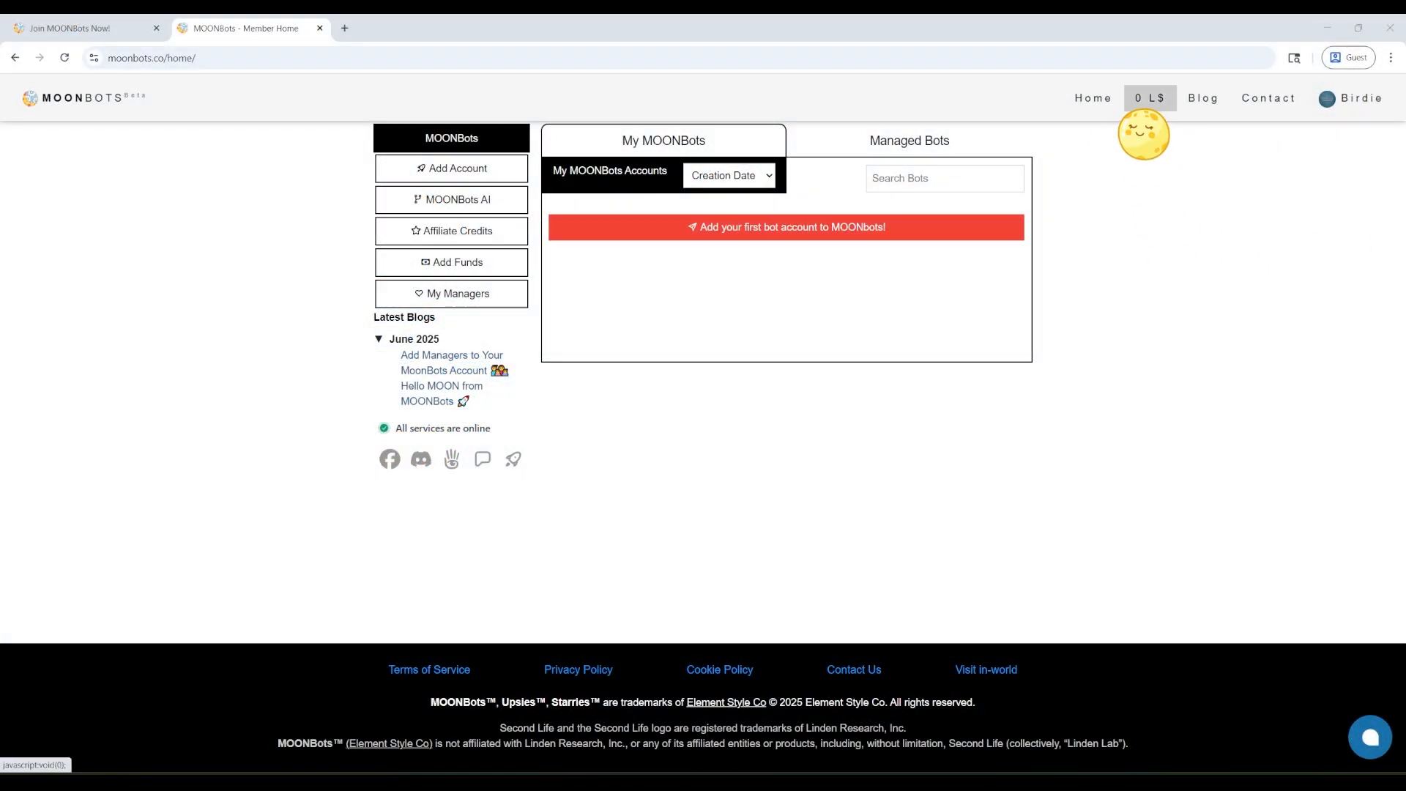
# Step: Show the 0 L$ wallet funding options and the MOONBots and Starries & Upsies payment locations
pyautogui.click(1150, 97)
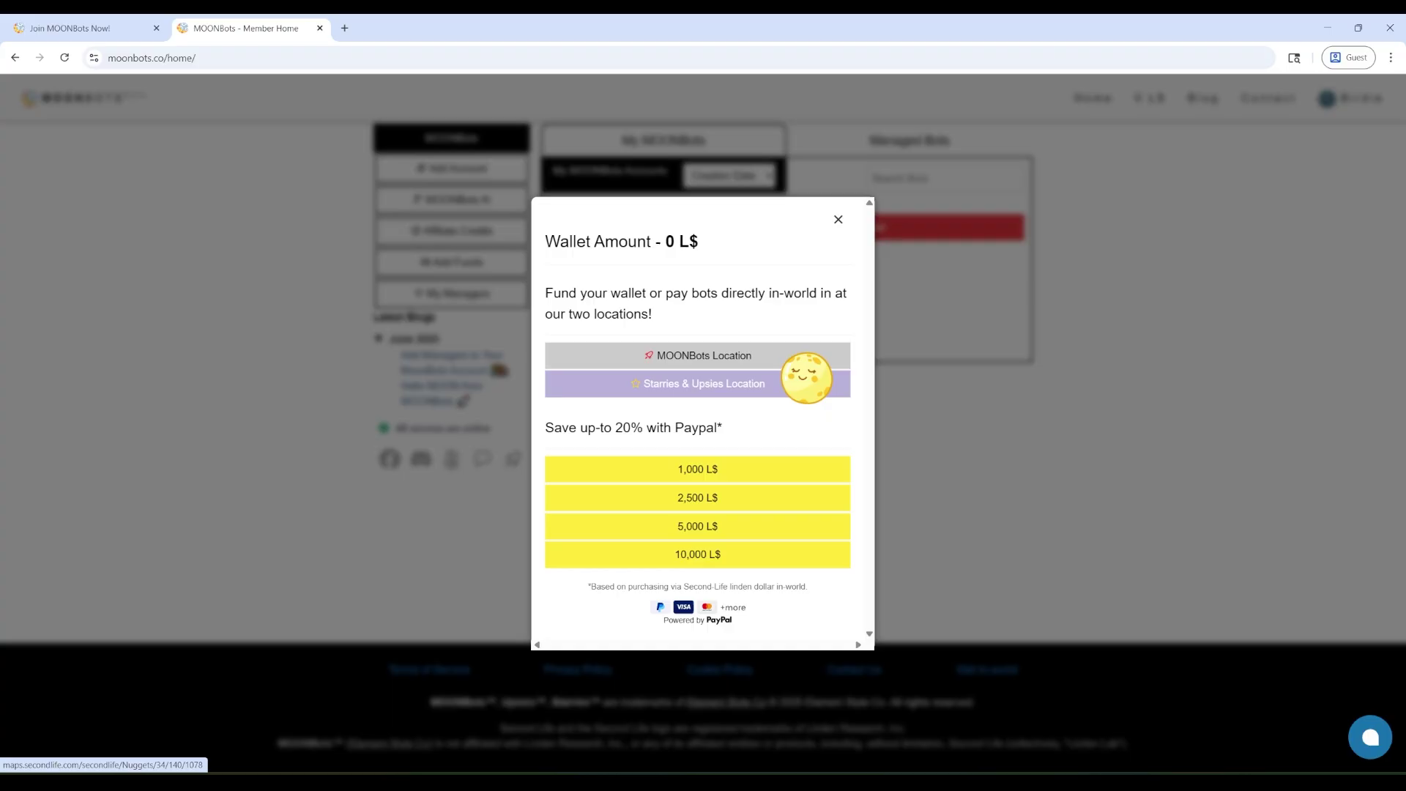
pyautogui.click(697, 383)
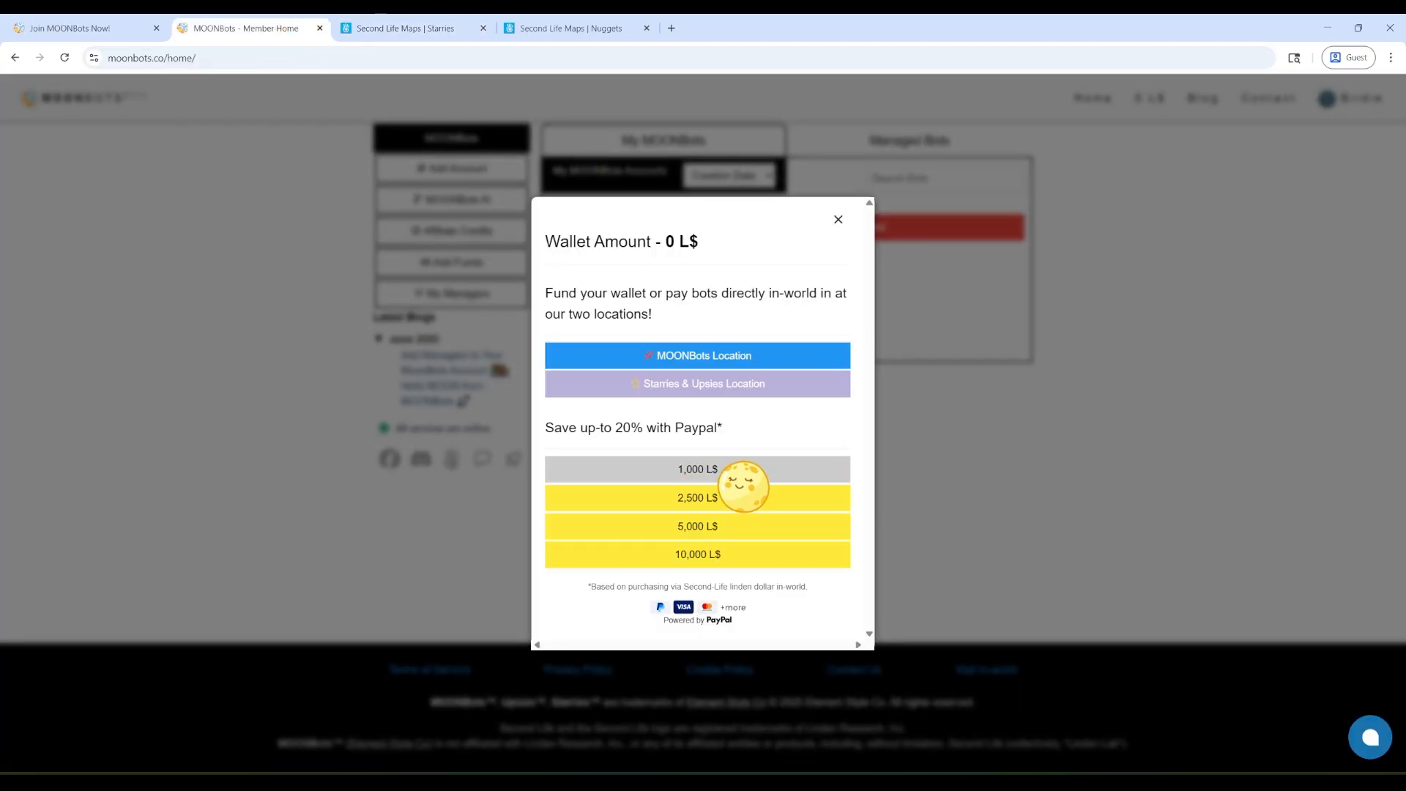
pyautogui.click(697, 470)
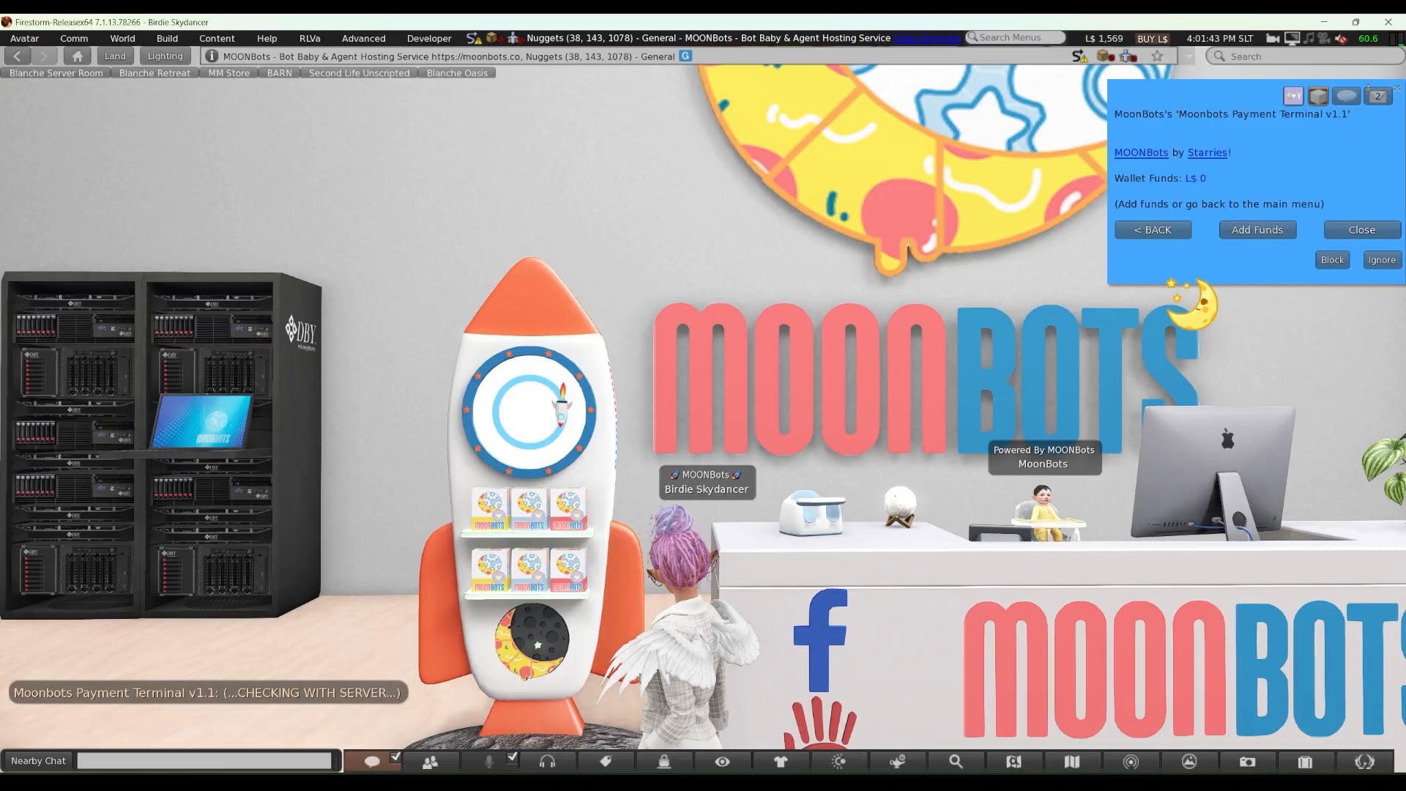
# Step: Add L$1000 to the wallet through the Moonbots Payment Terminal's Add Funds option
pyautogui.click(1257, 230)
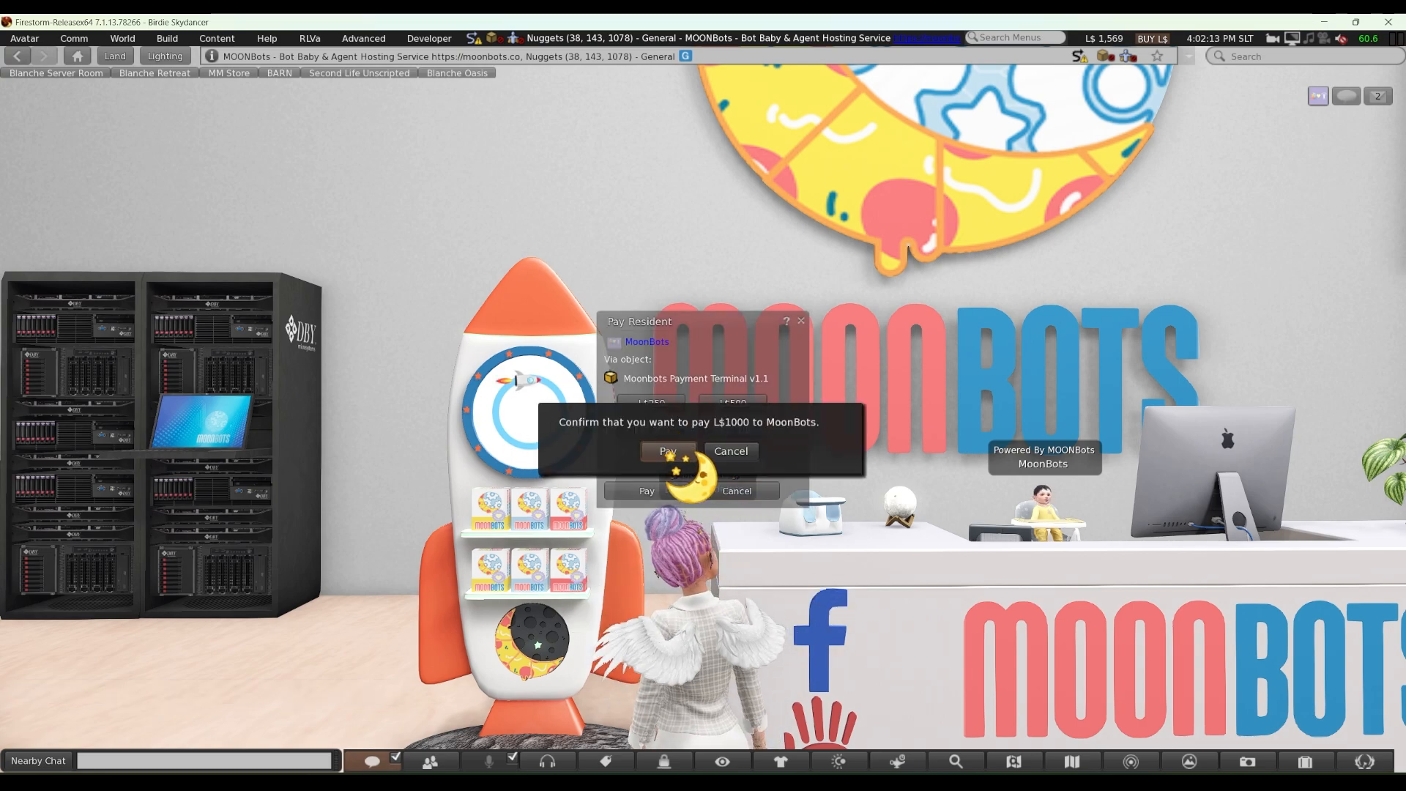
pyautogui.click(669, 451)
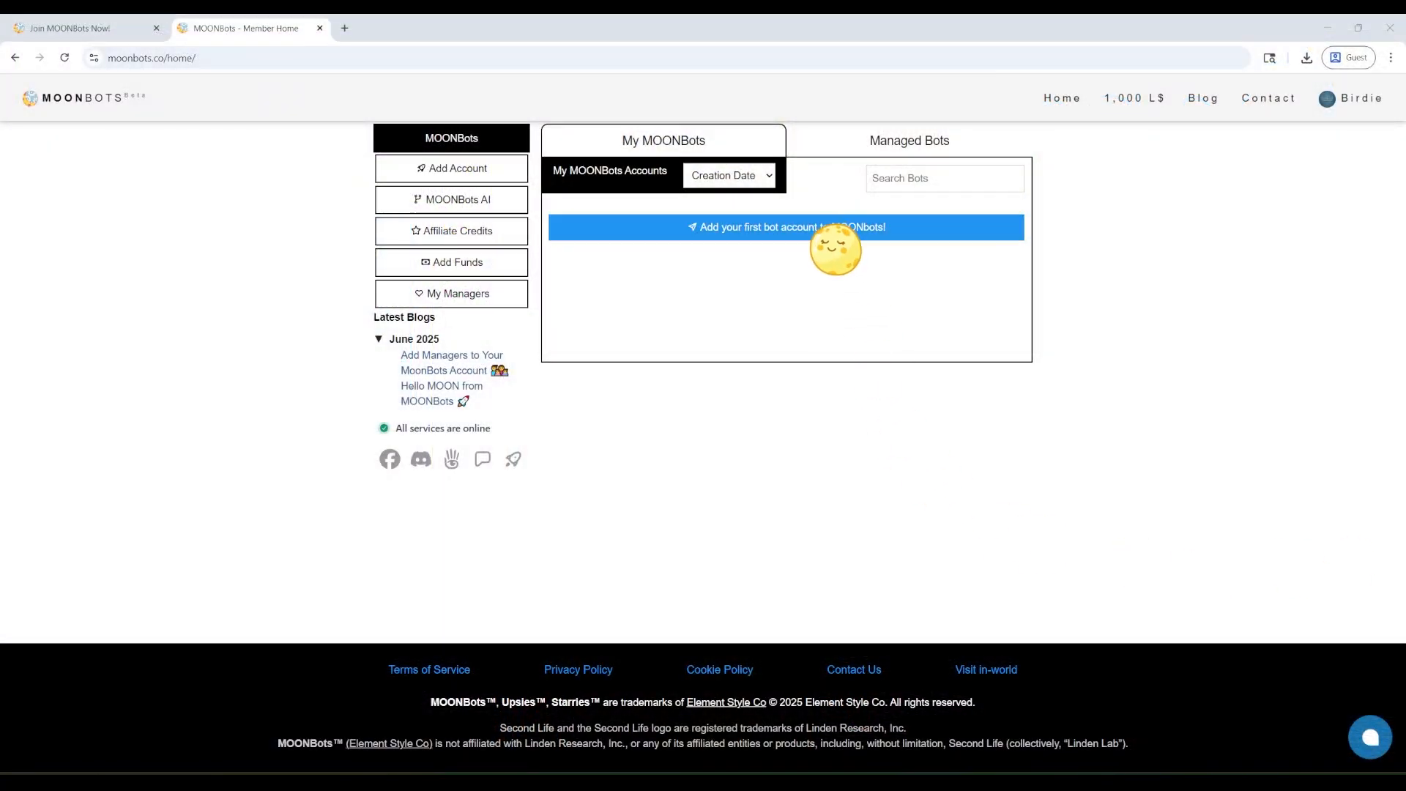
# Step: Add the first bot account 'Mari Fo' with its password and compare bot options and prices
pyautogui.click(784, 227)
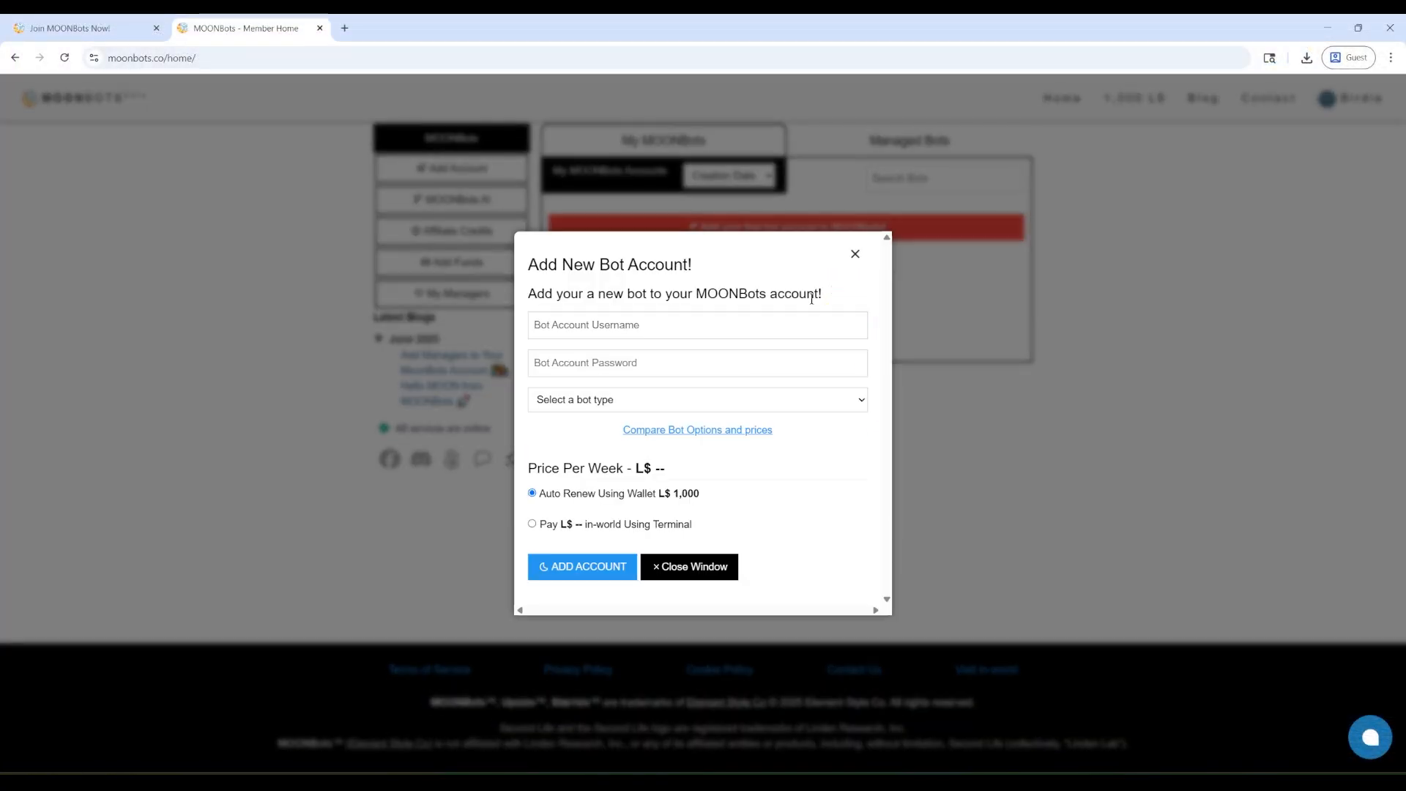
pyautogui.write('Mari Foxtail')
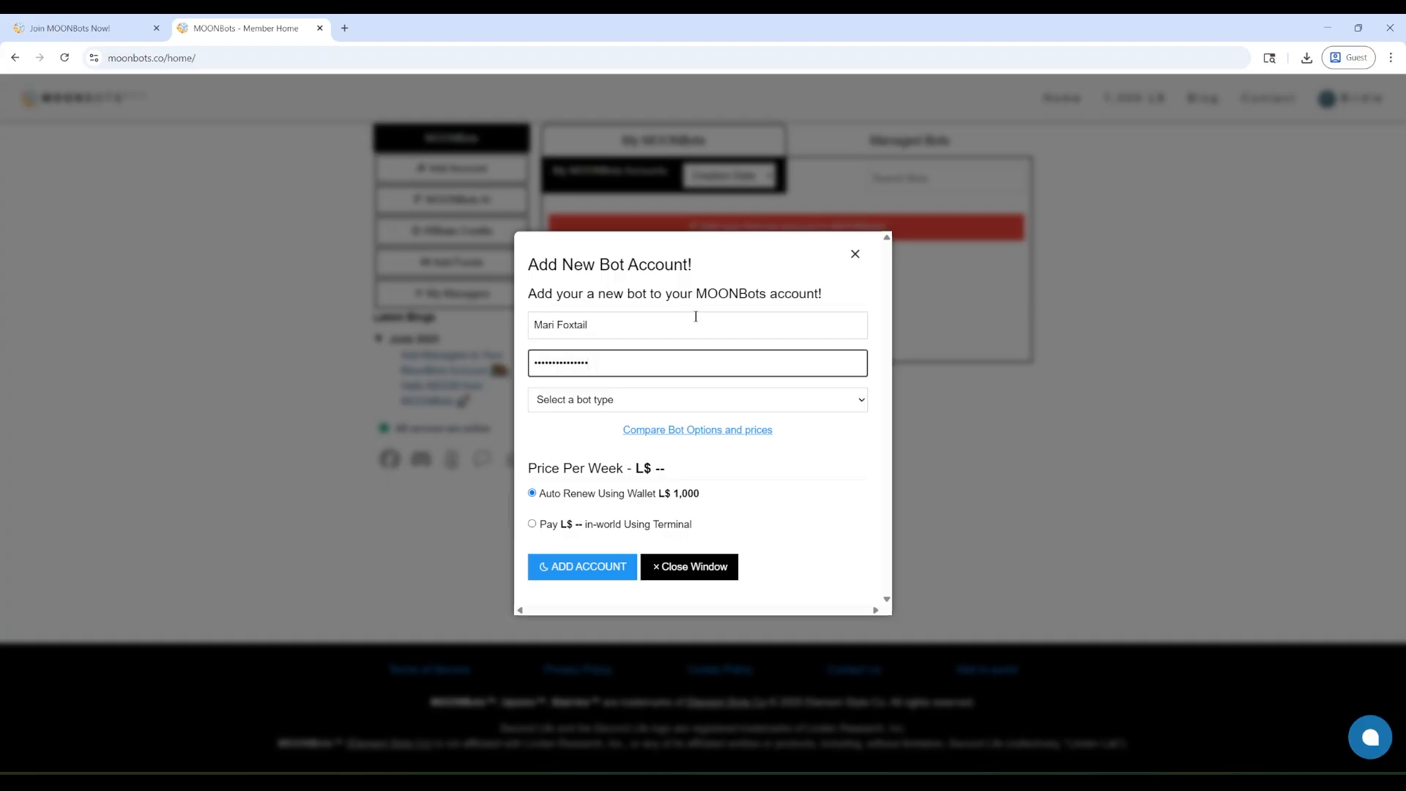
pyautogui.click(697, 430)
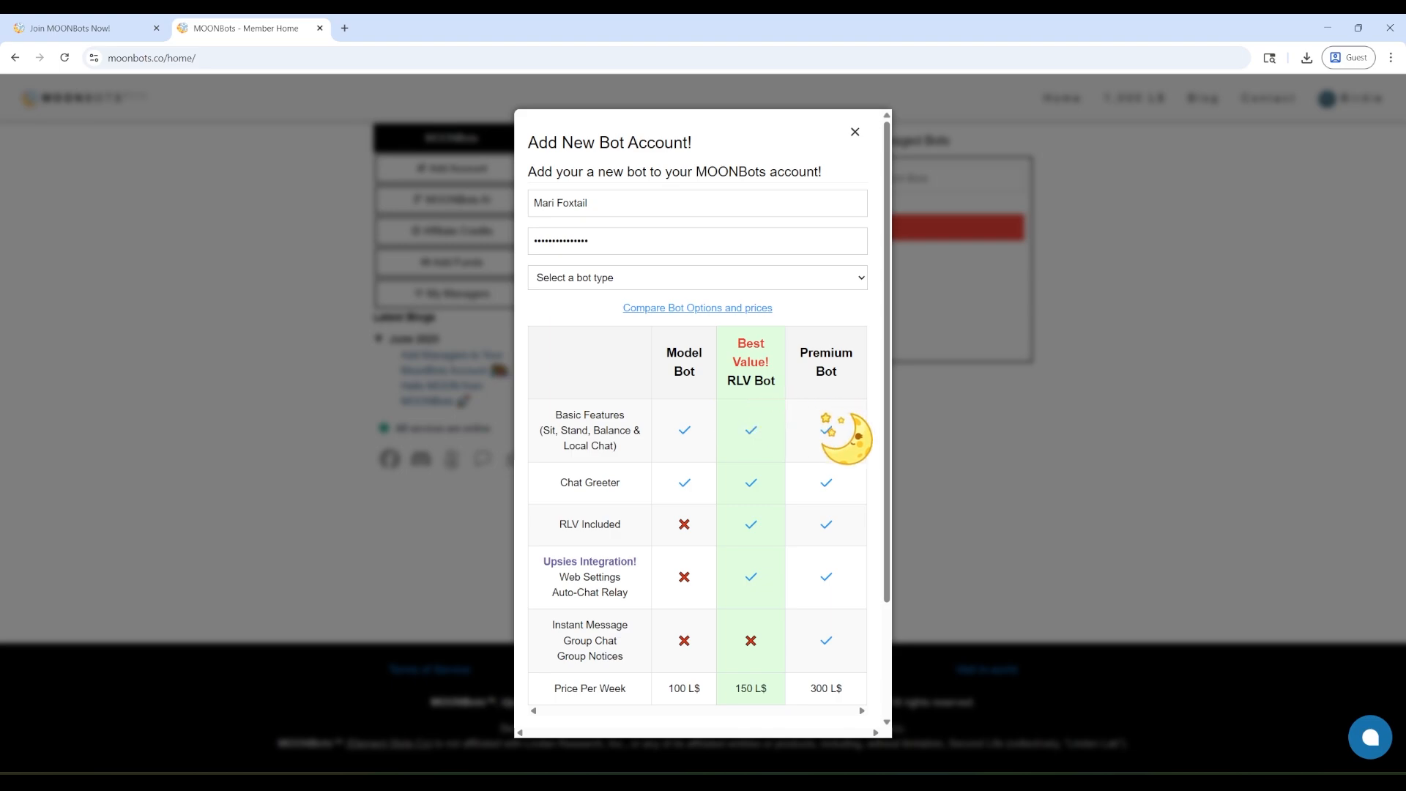
# Step: Set the new bot to be paid in-world at a terminal instead of wallet auto-renewal
pyautogui.scroll(-3)
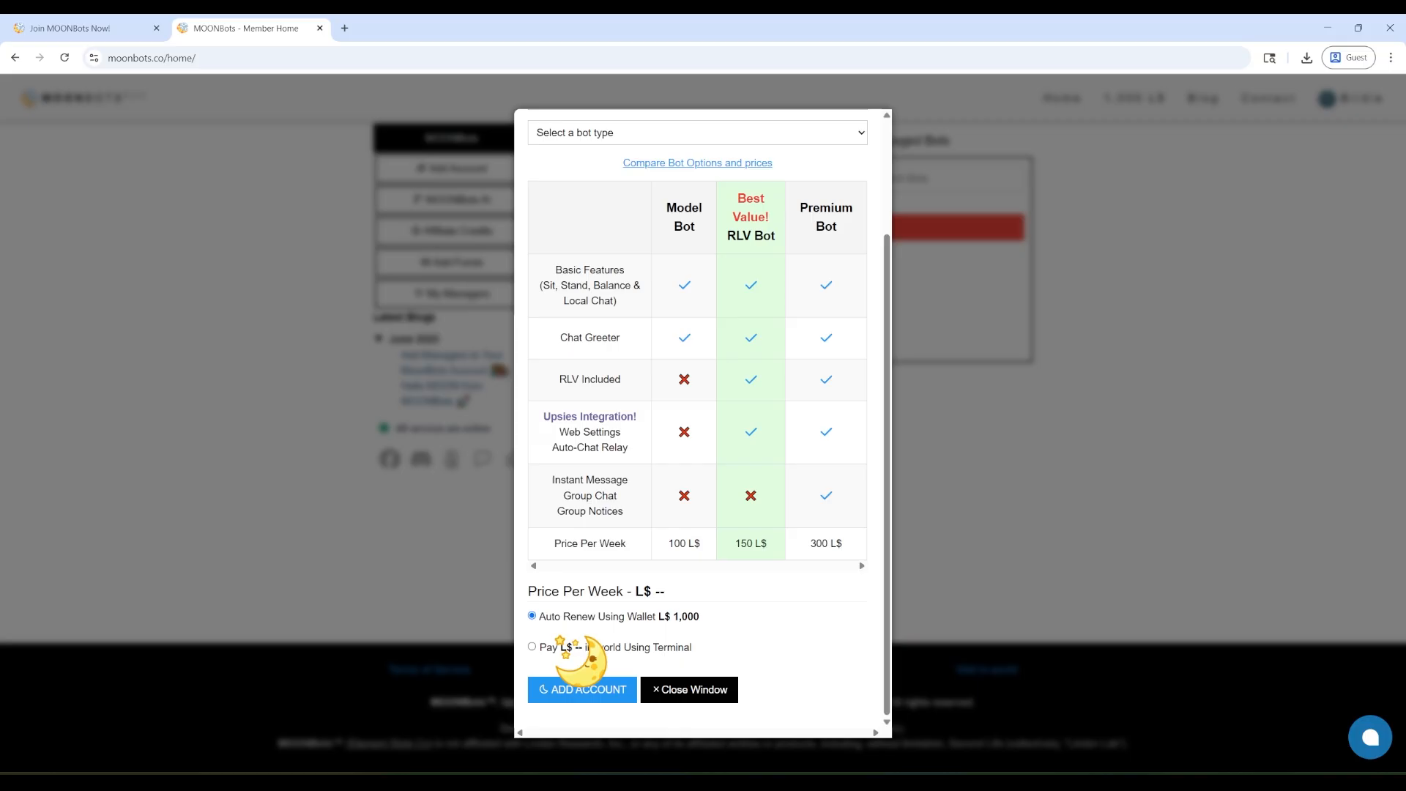
pyautogui.click(532, 646)
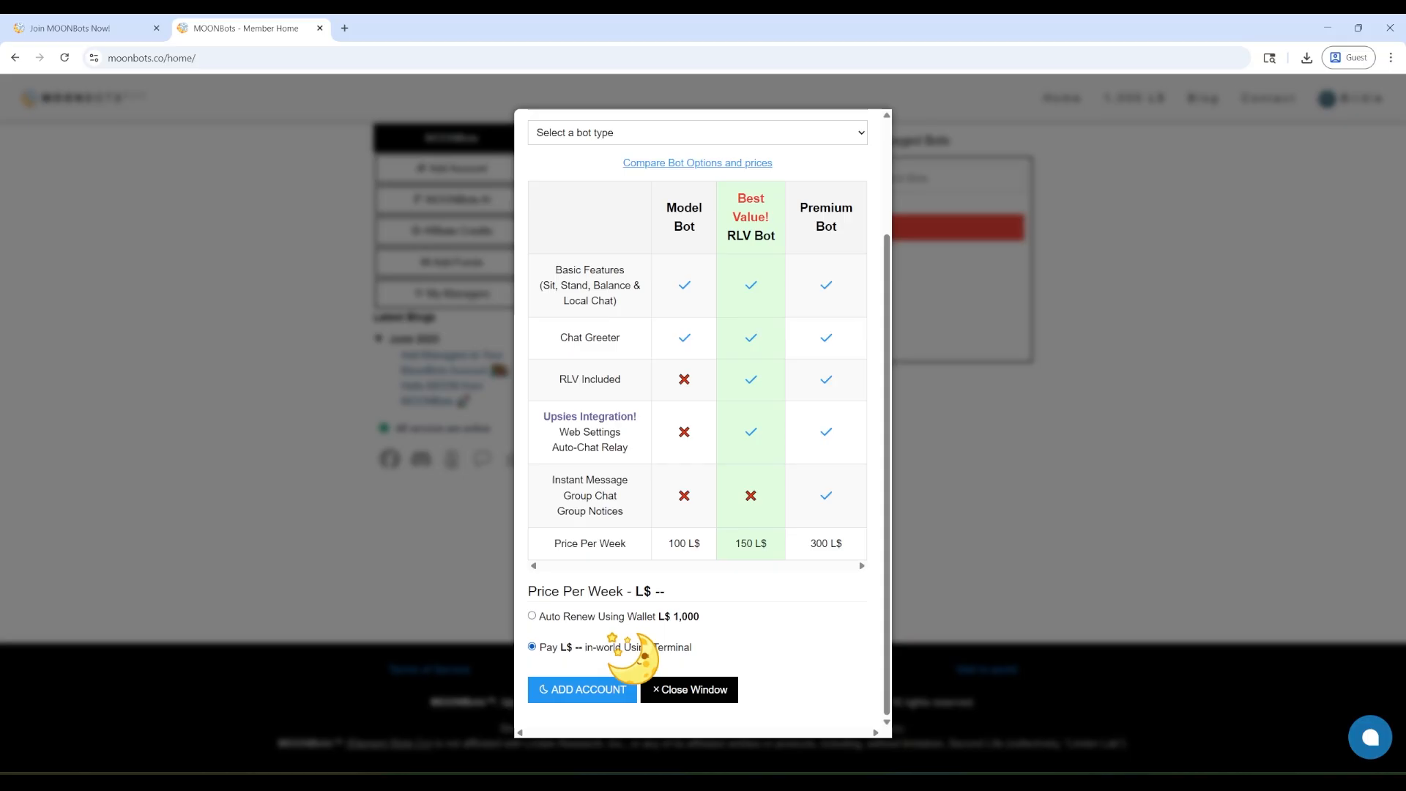
pyautogui.click(532, 617)
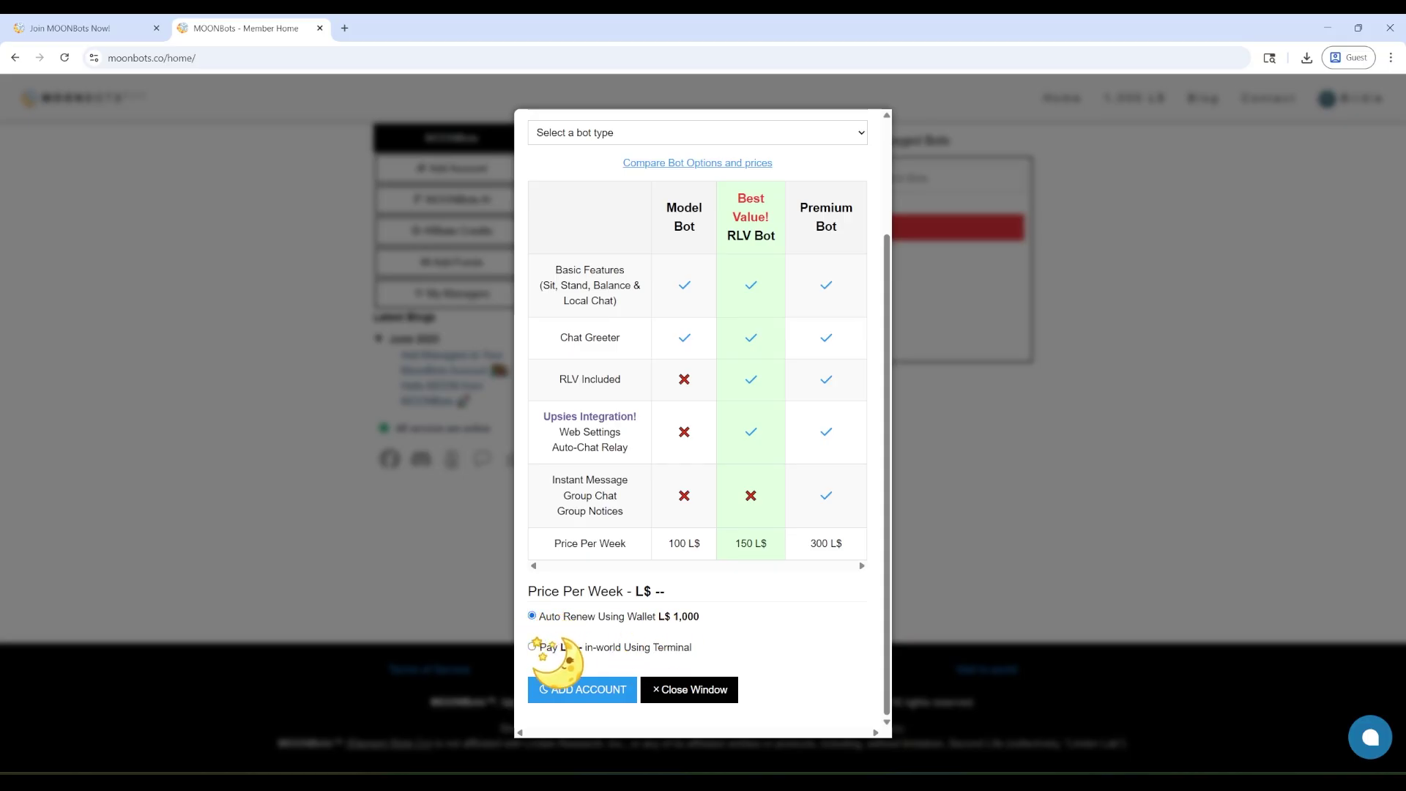
pyautogui.click(531, 647)
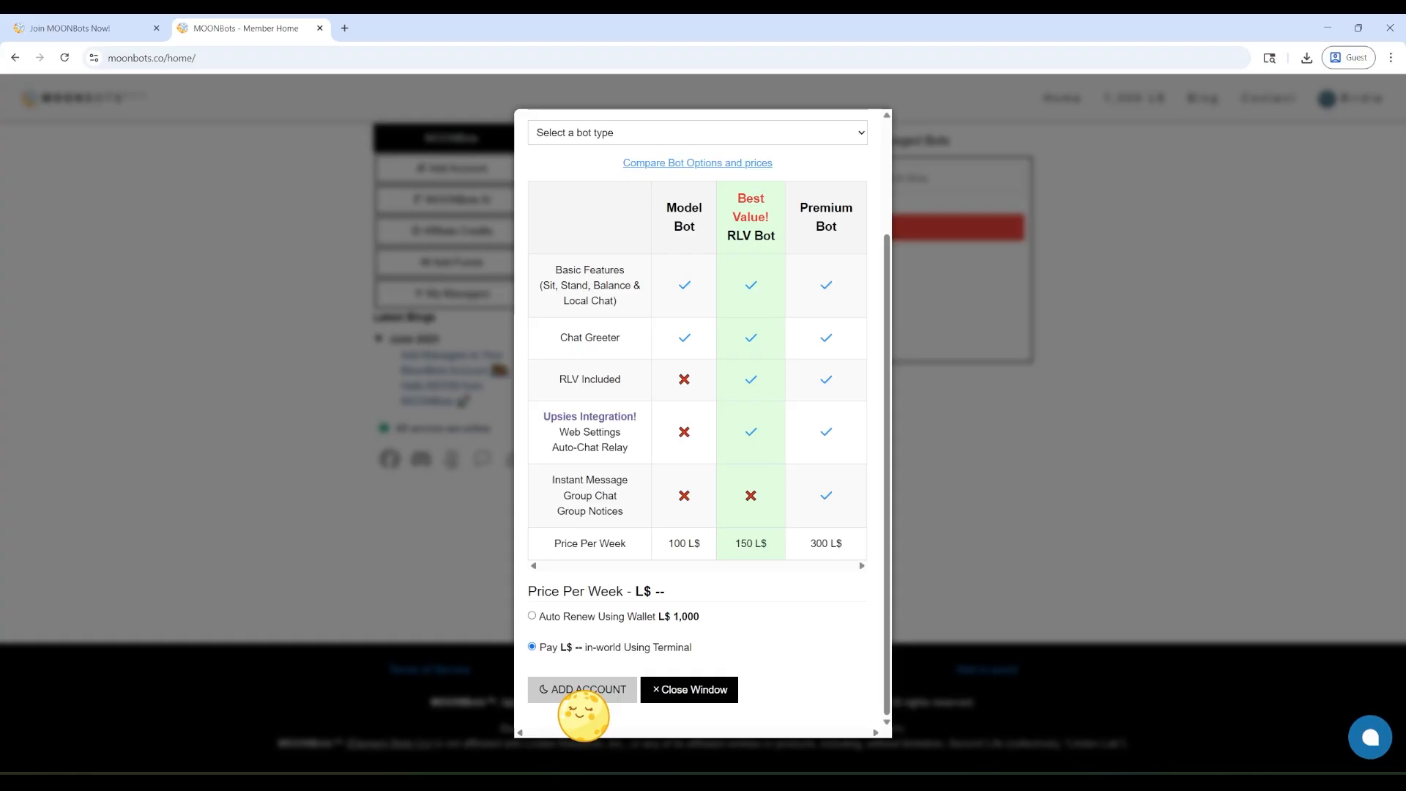
pyautogui.click(582, 689)
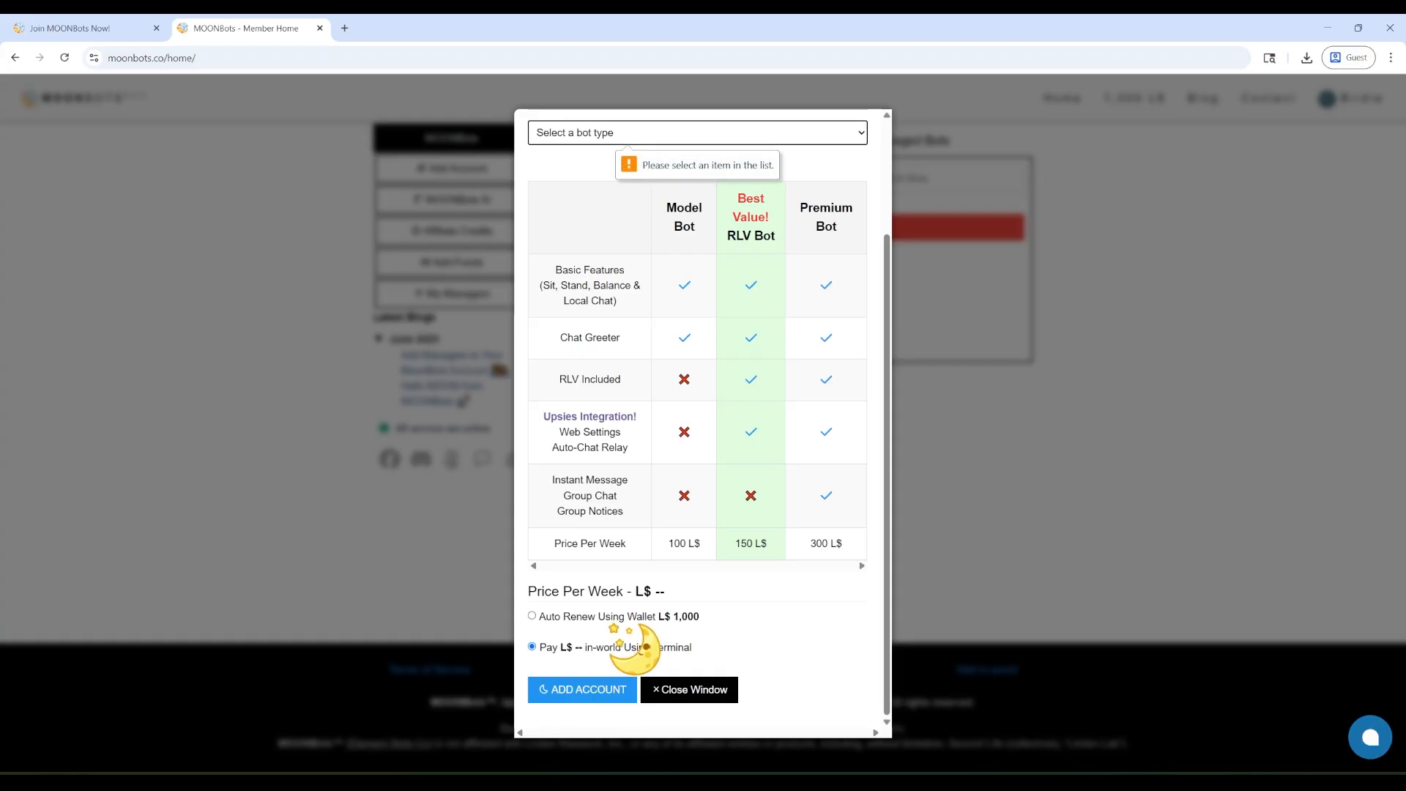
# Step: Select the 'RLVa Bot (Works with Upsies!)' type at L$150 per week
pyautogui.click(697, 133)
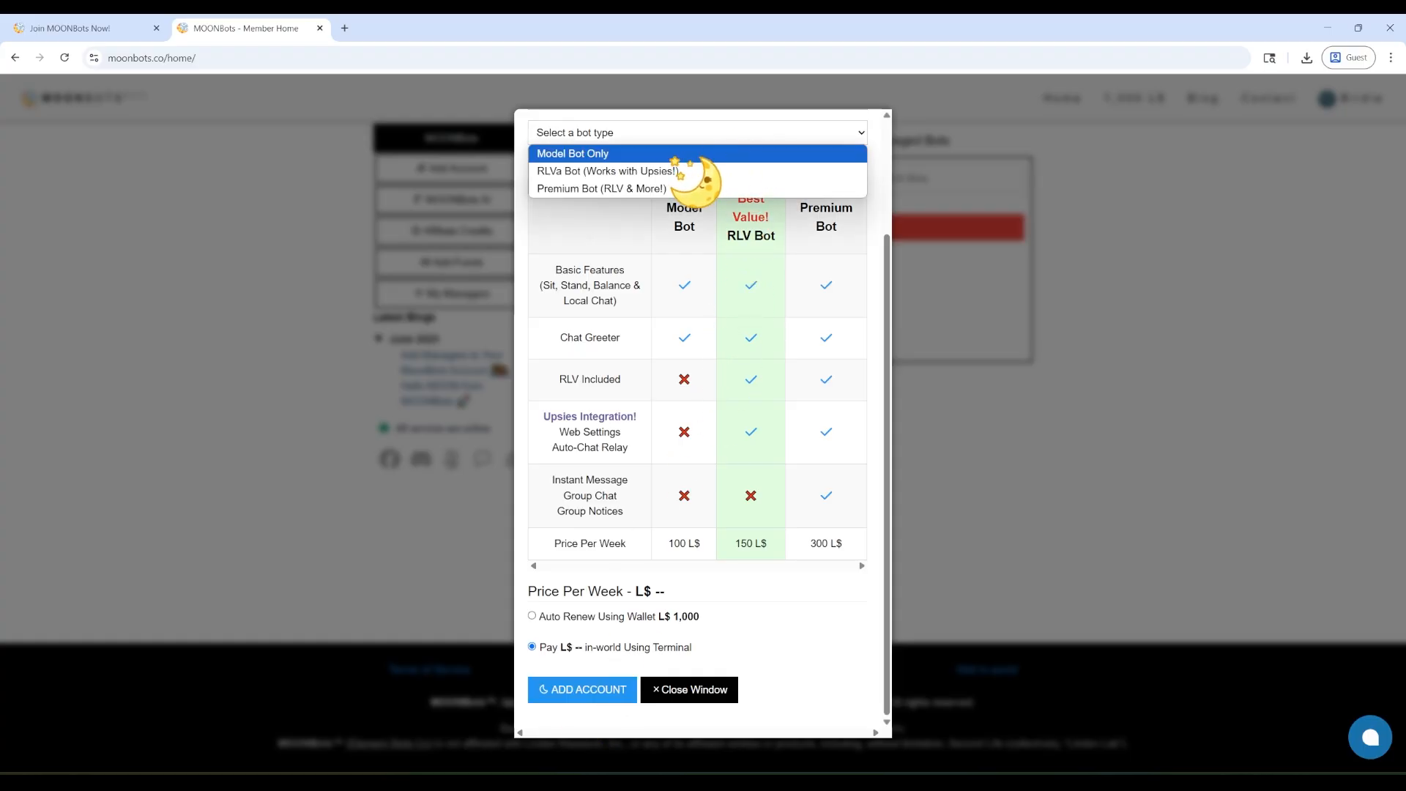
pyautogui.moveTo(621, 171)
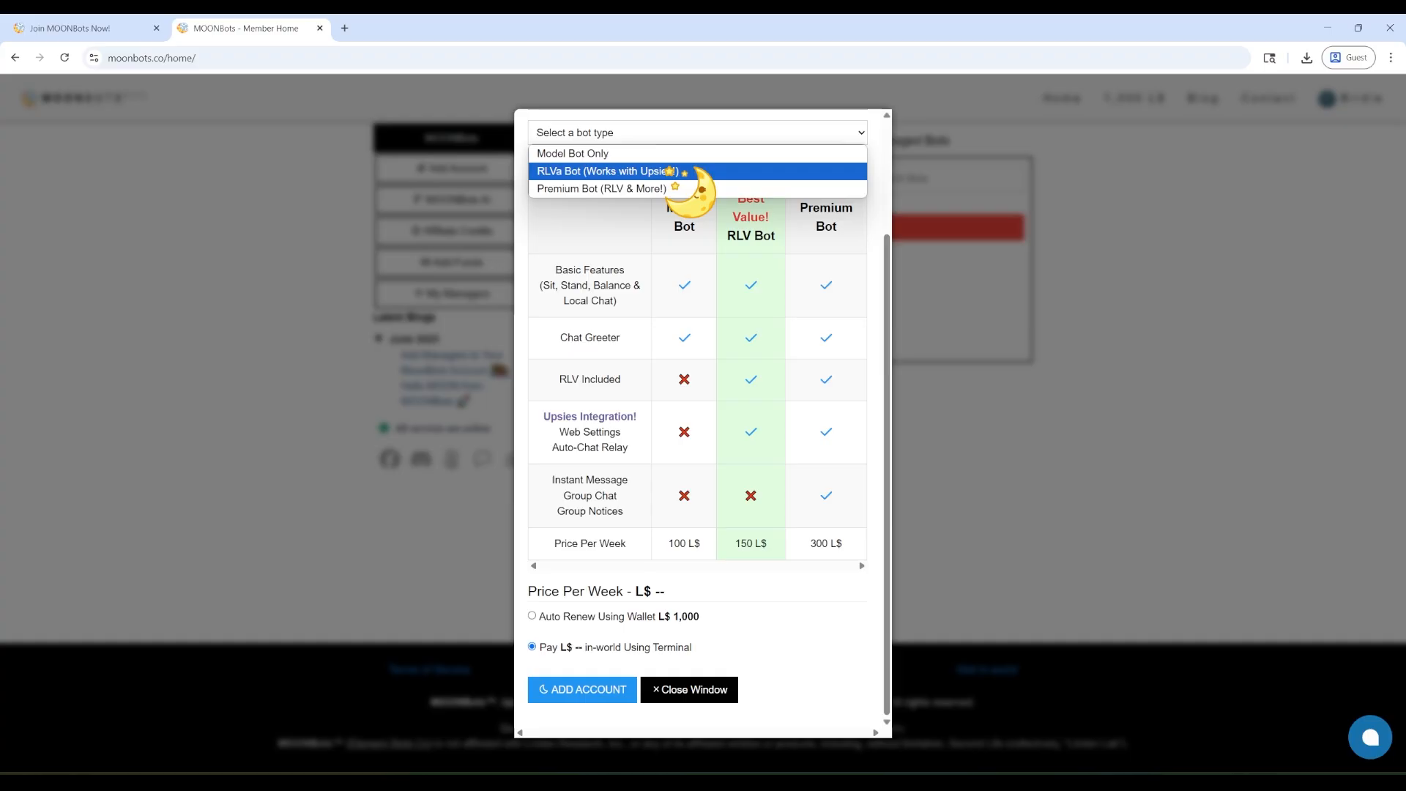
pyautogui.click(591, 170)
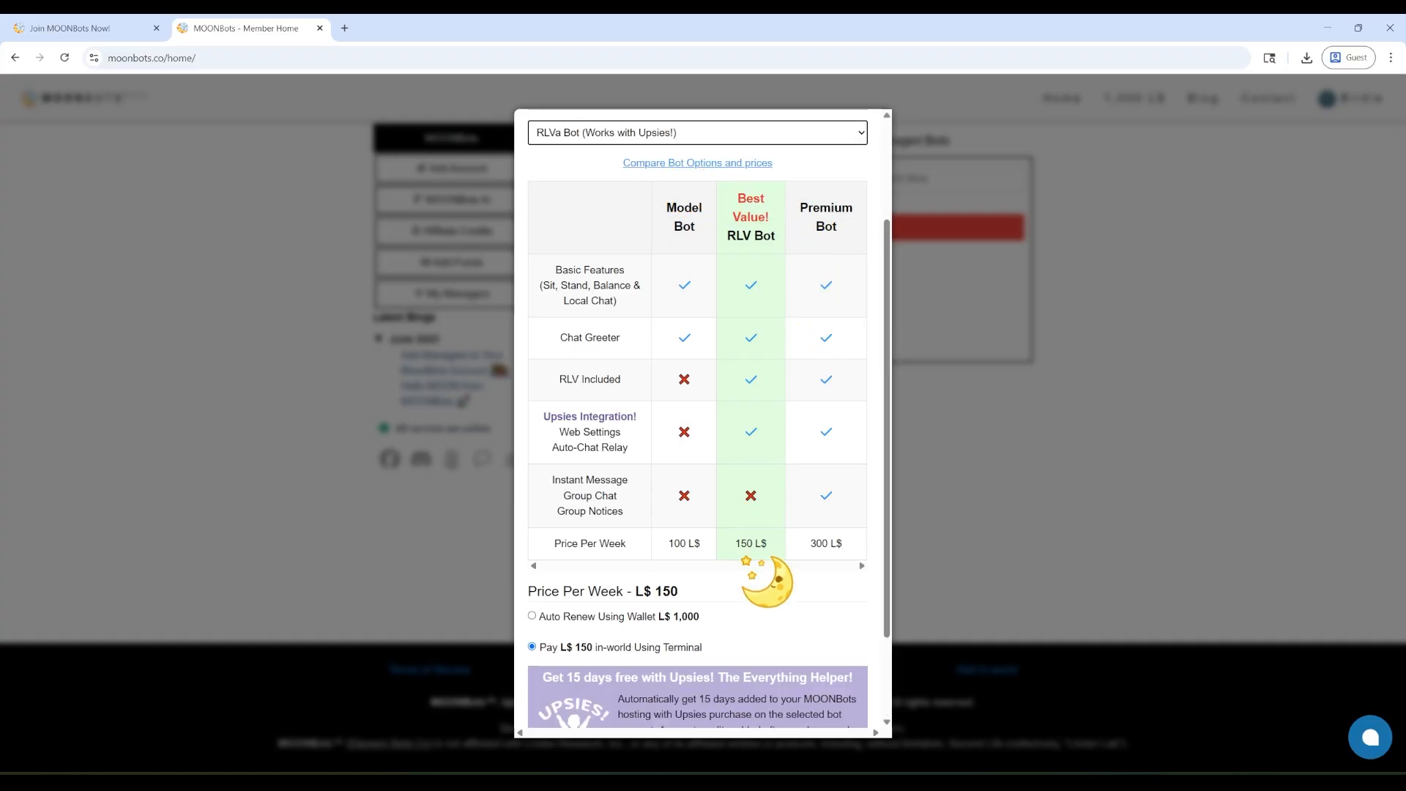
pyautogui.scroll(-3)
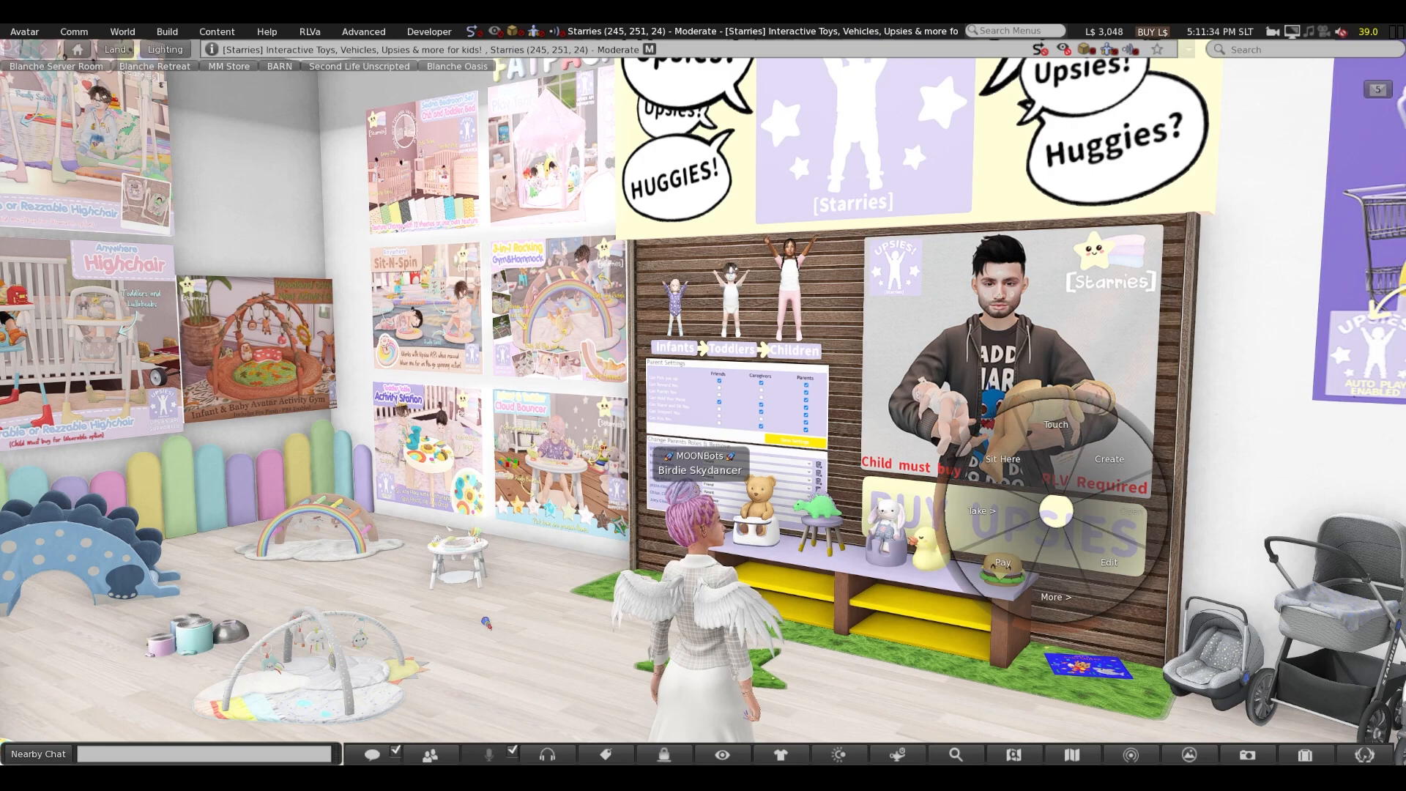
# Step: Zoom to the store's VIP Group sign and open the Starries VIP group profile
pyautogui.click(1003, 562)
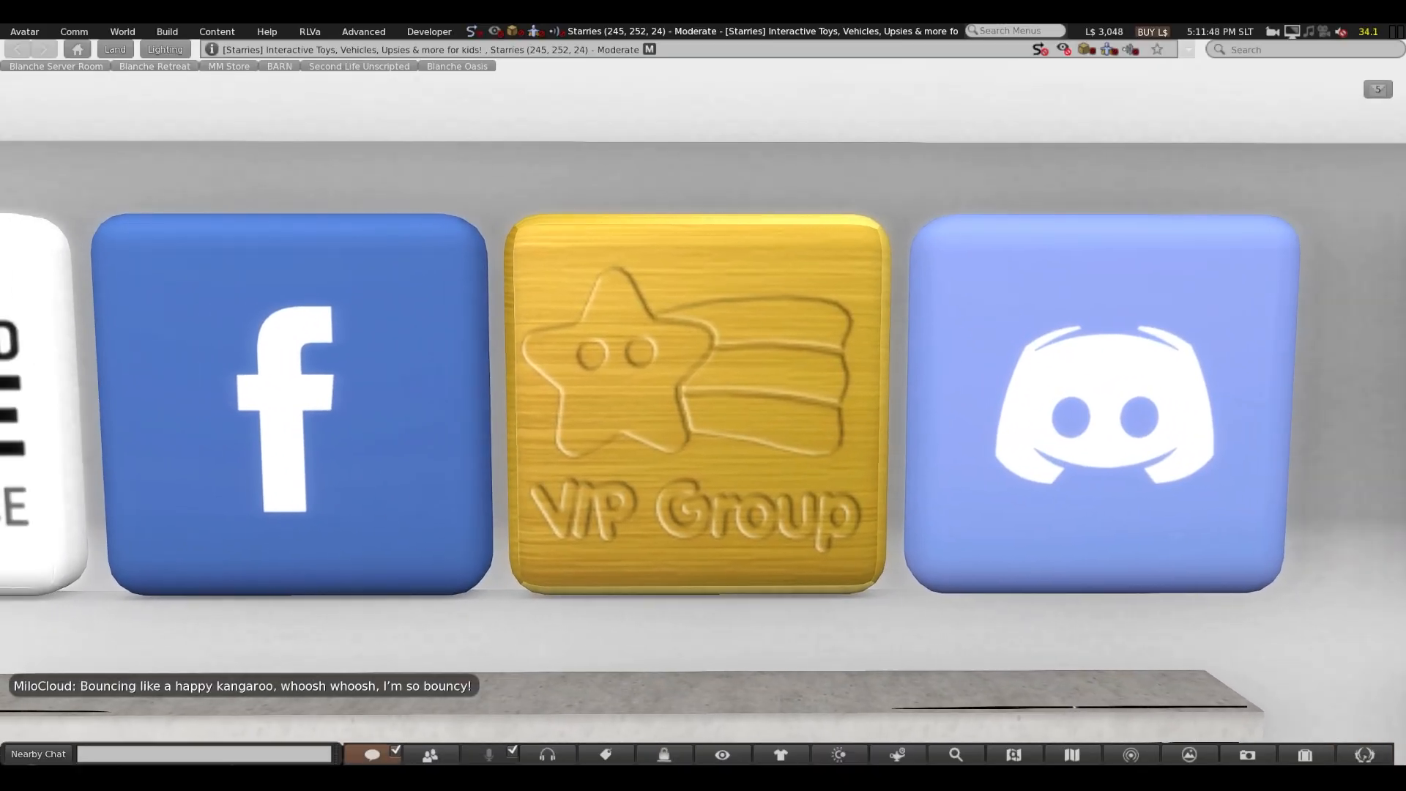
pyautogui.click(702, 404)
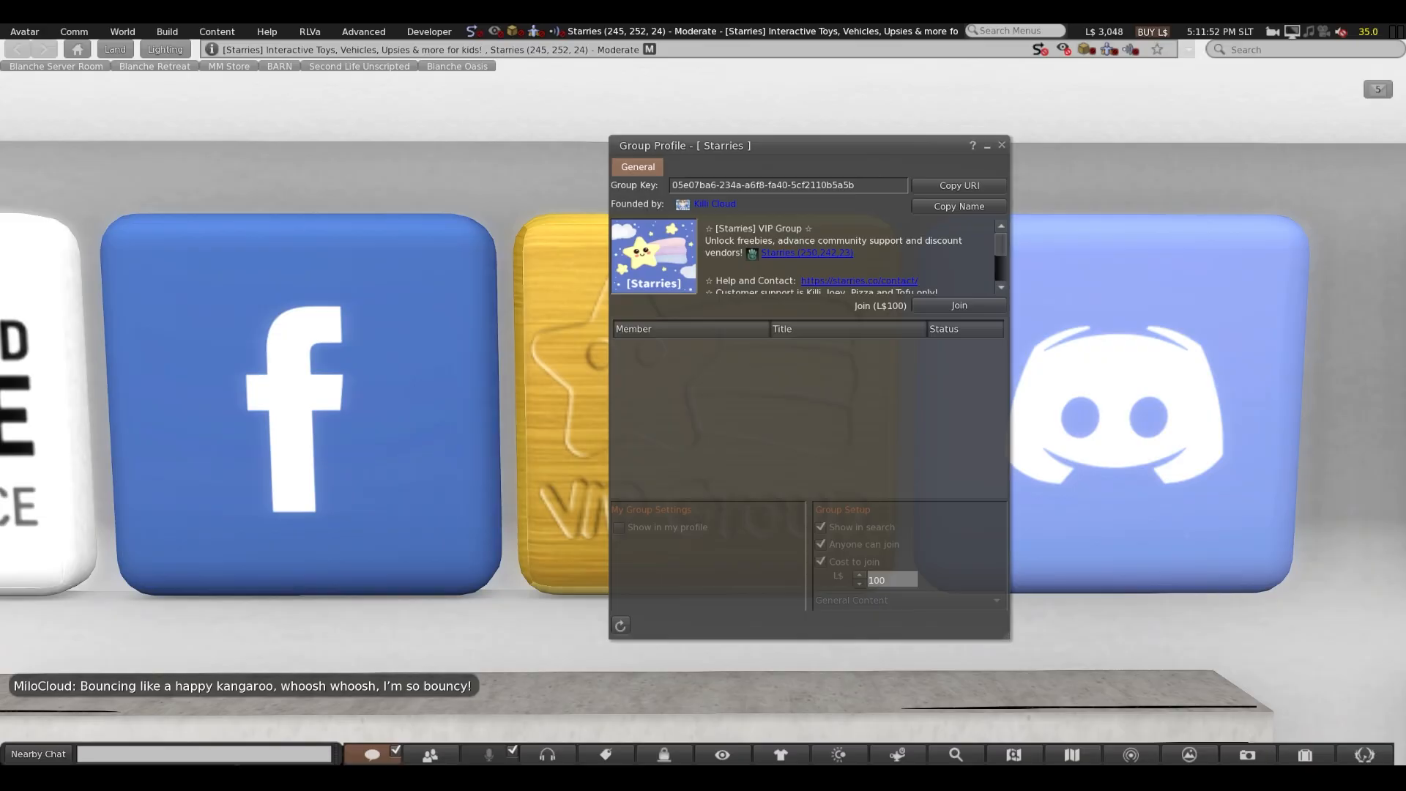
pyautogui.moveTo(686, 145); pyautogui.dragTo(995, 167)
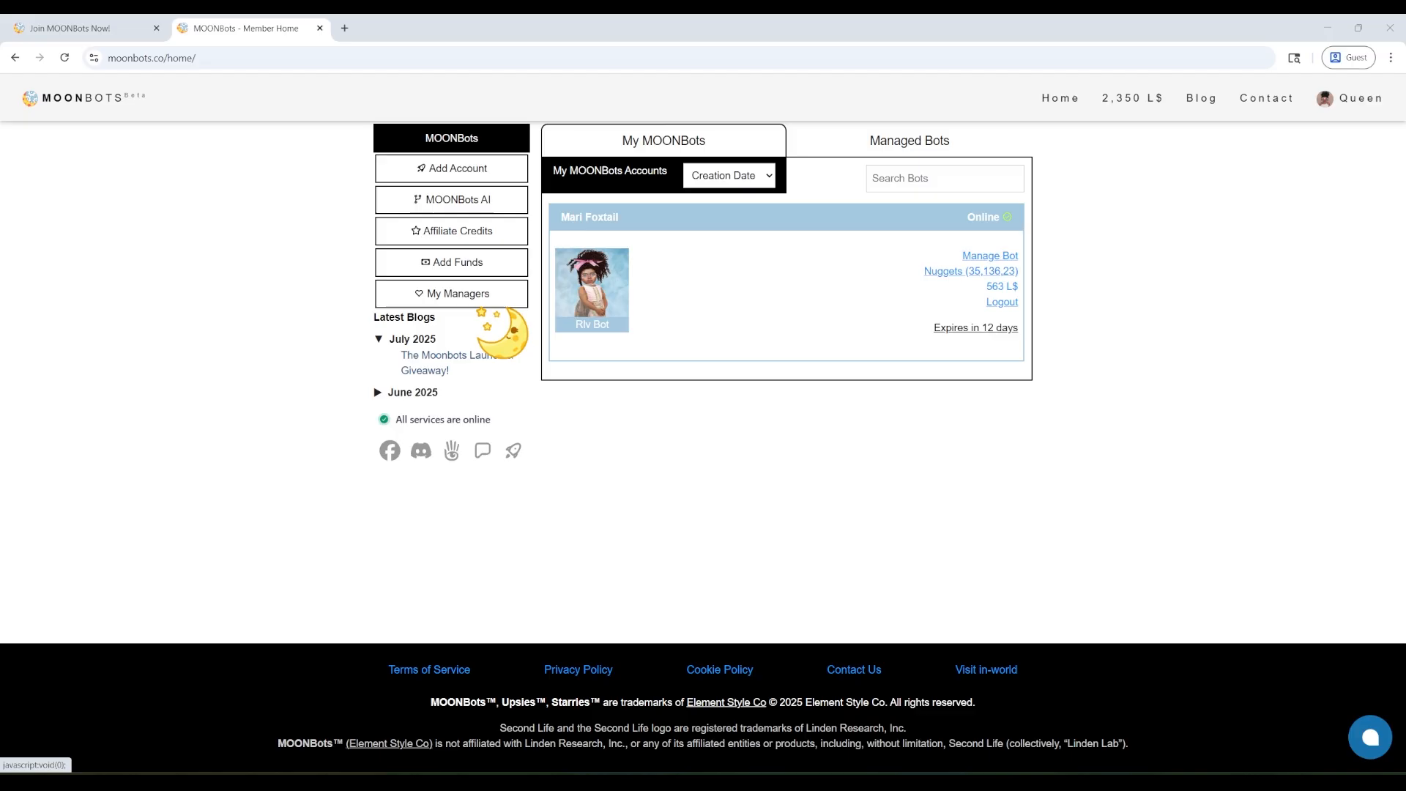
pyautogui.click(451, 293)
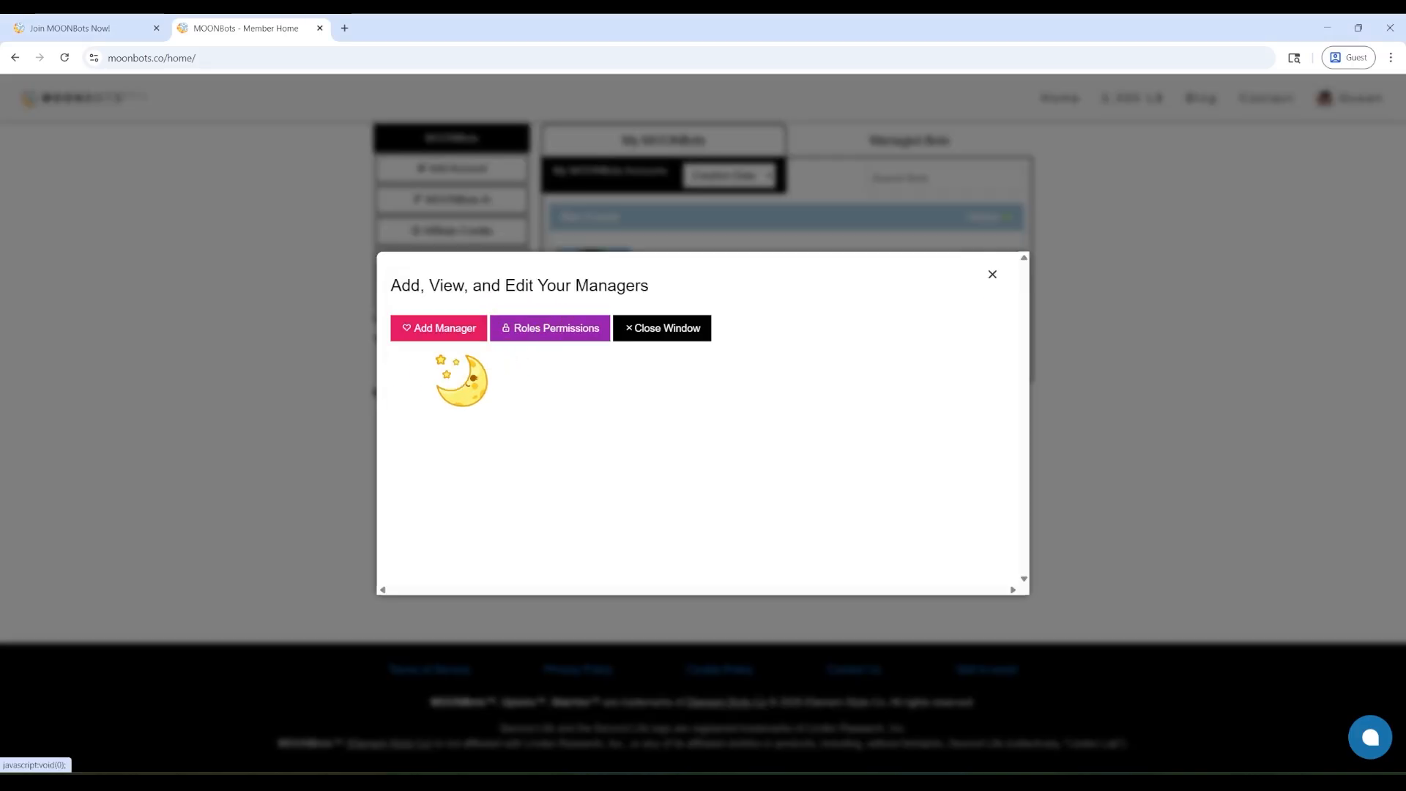
pyautogui.click(438, 328)
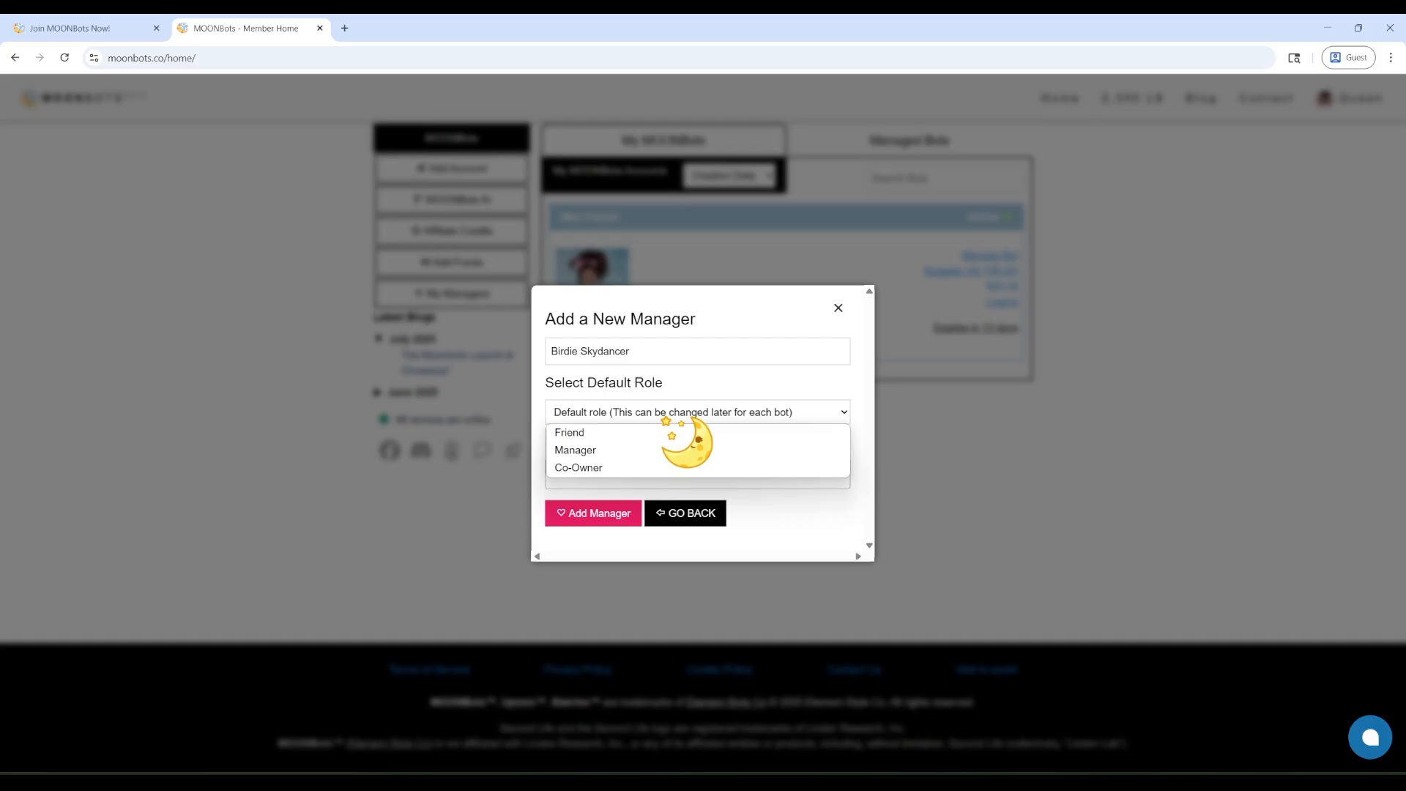
pyautogui.click(574, 450)
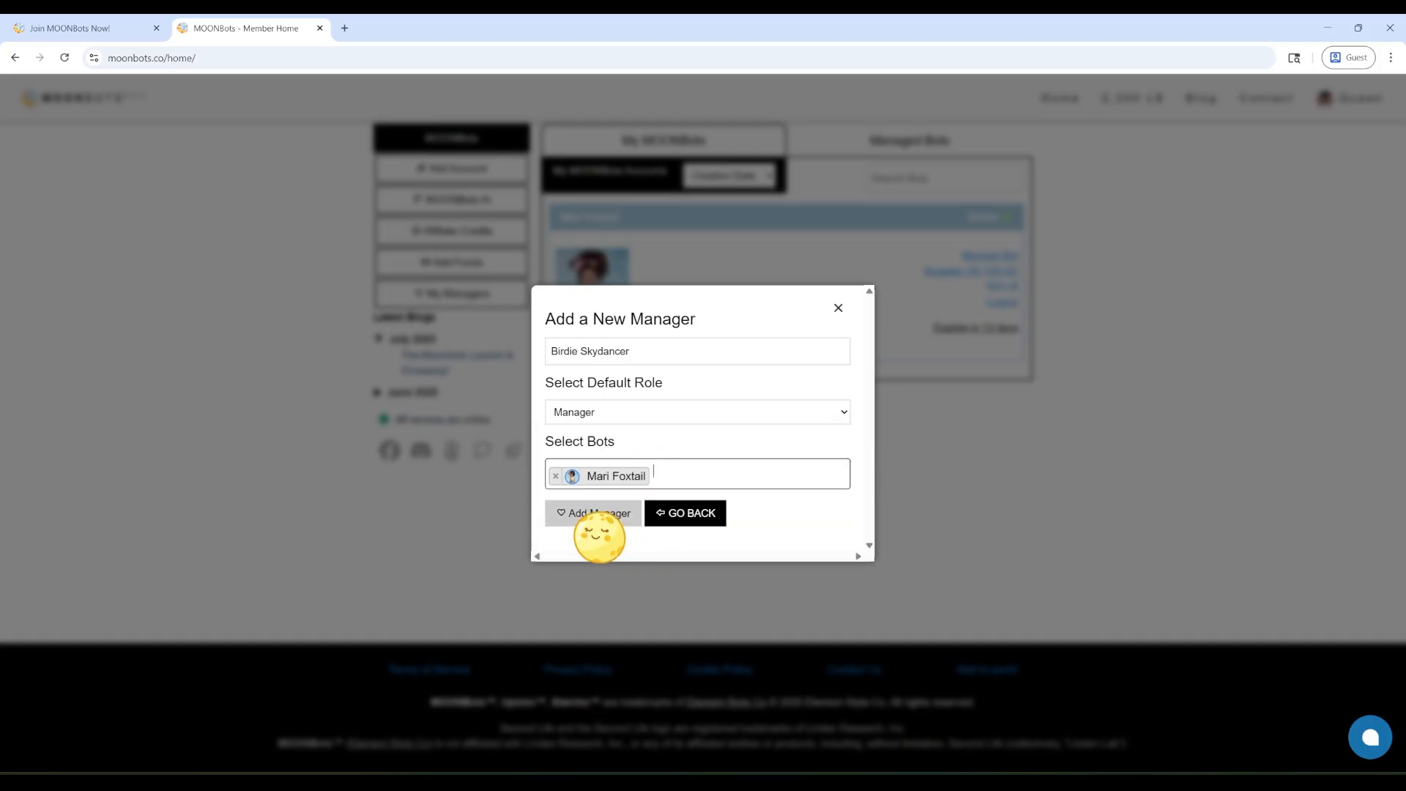
pyautogui.click(593, 513)
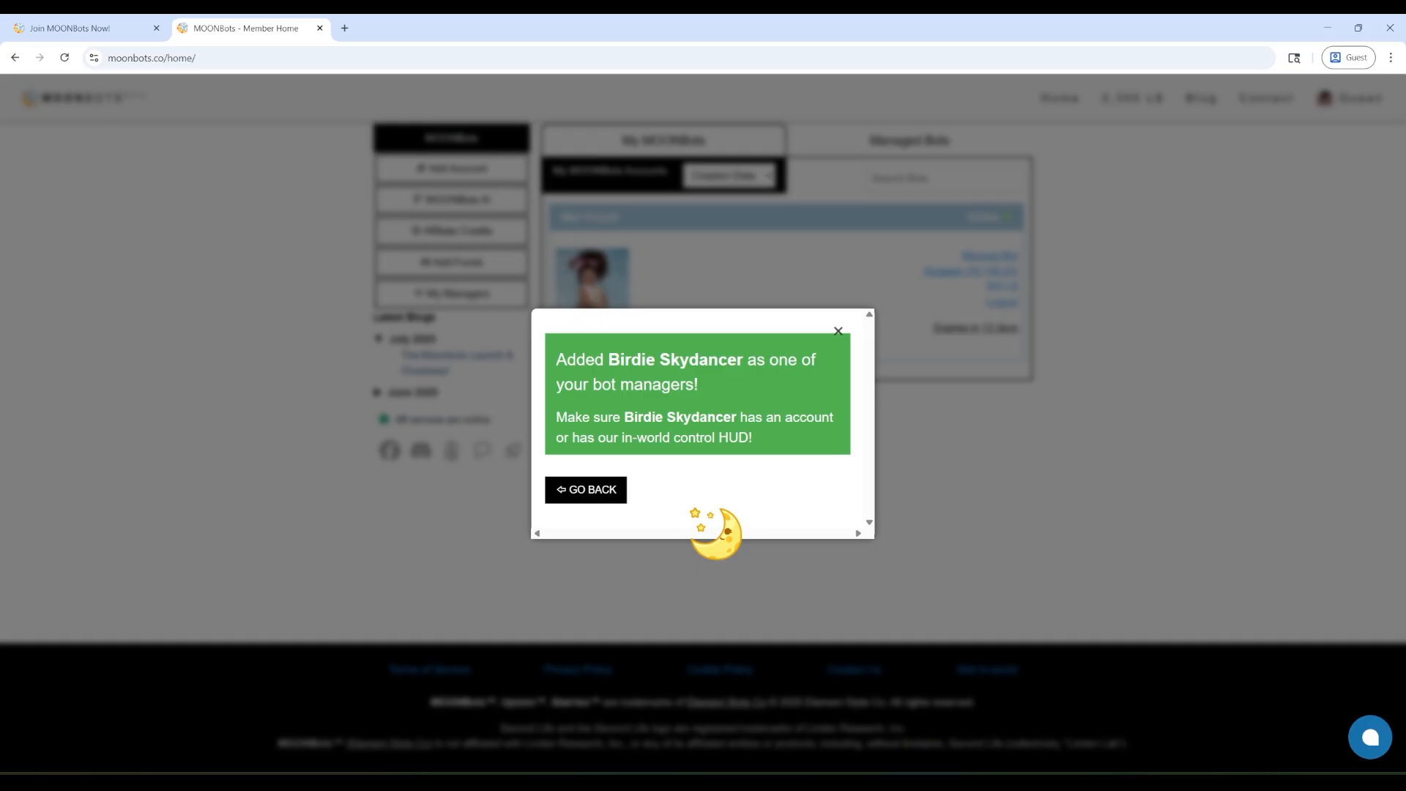
pyautogui.click(585, 489)
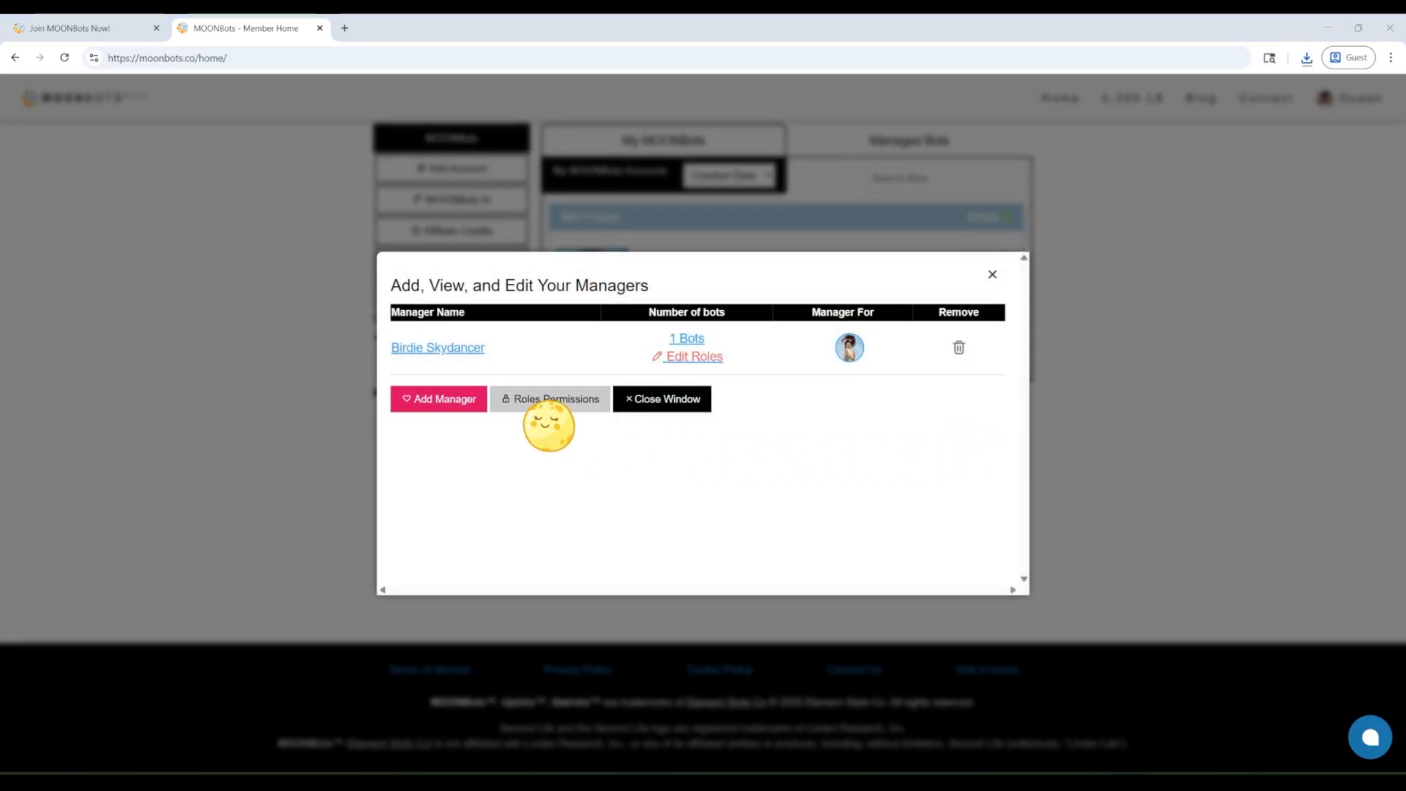
pyautogui.click(549, 399)
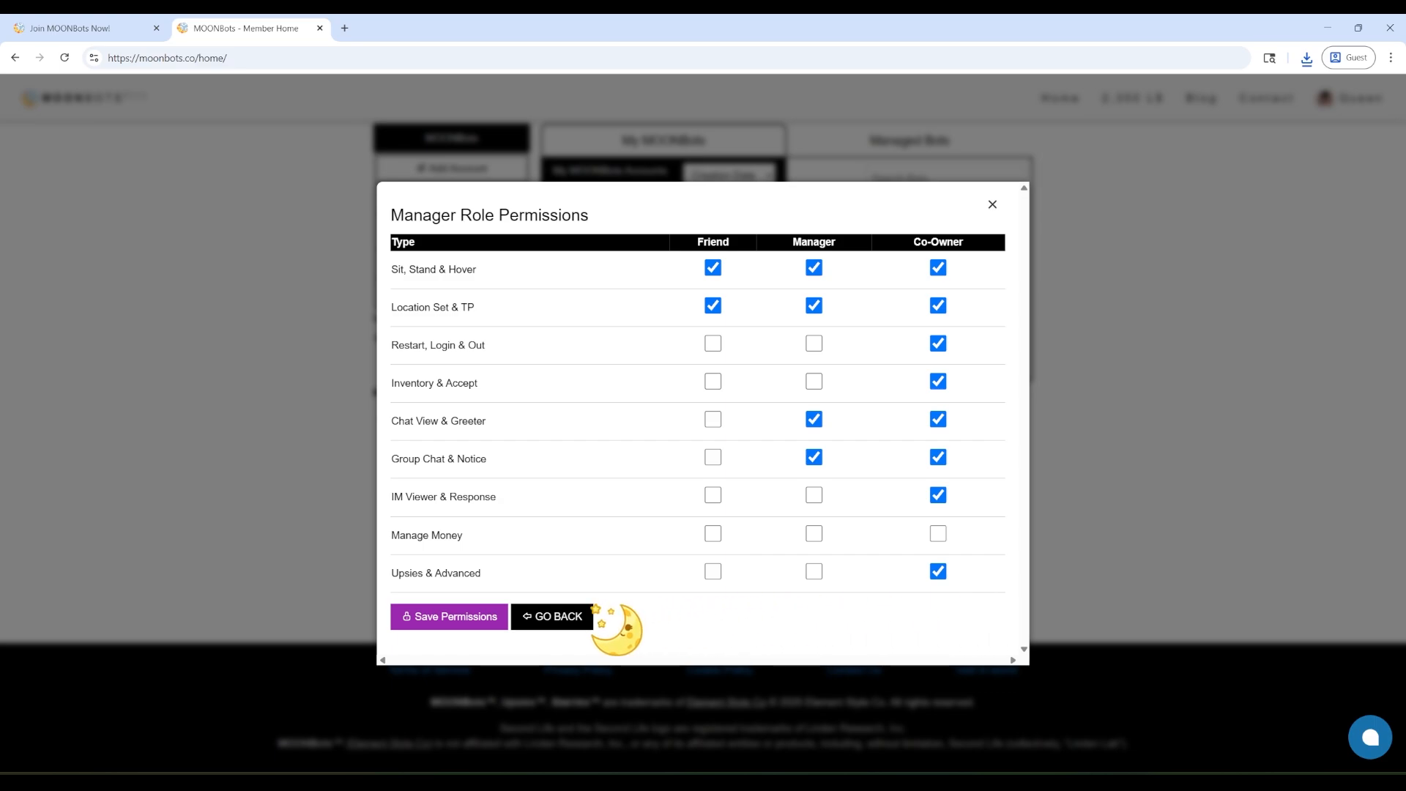
pyautogui.click(552, 616)
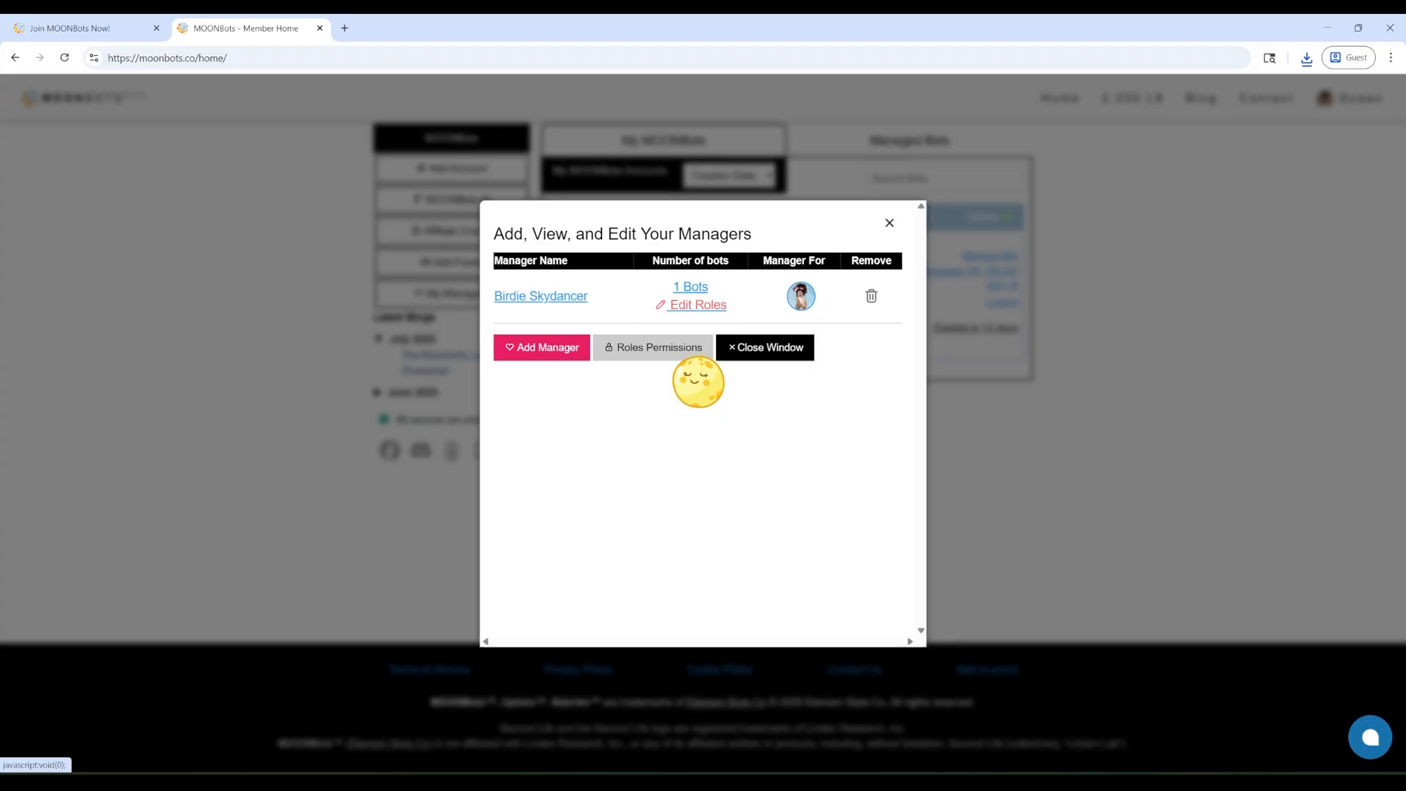
pyautogui.click(696, 305)
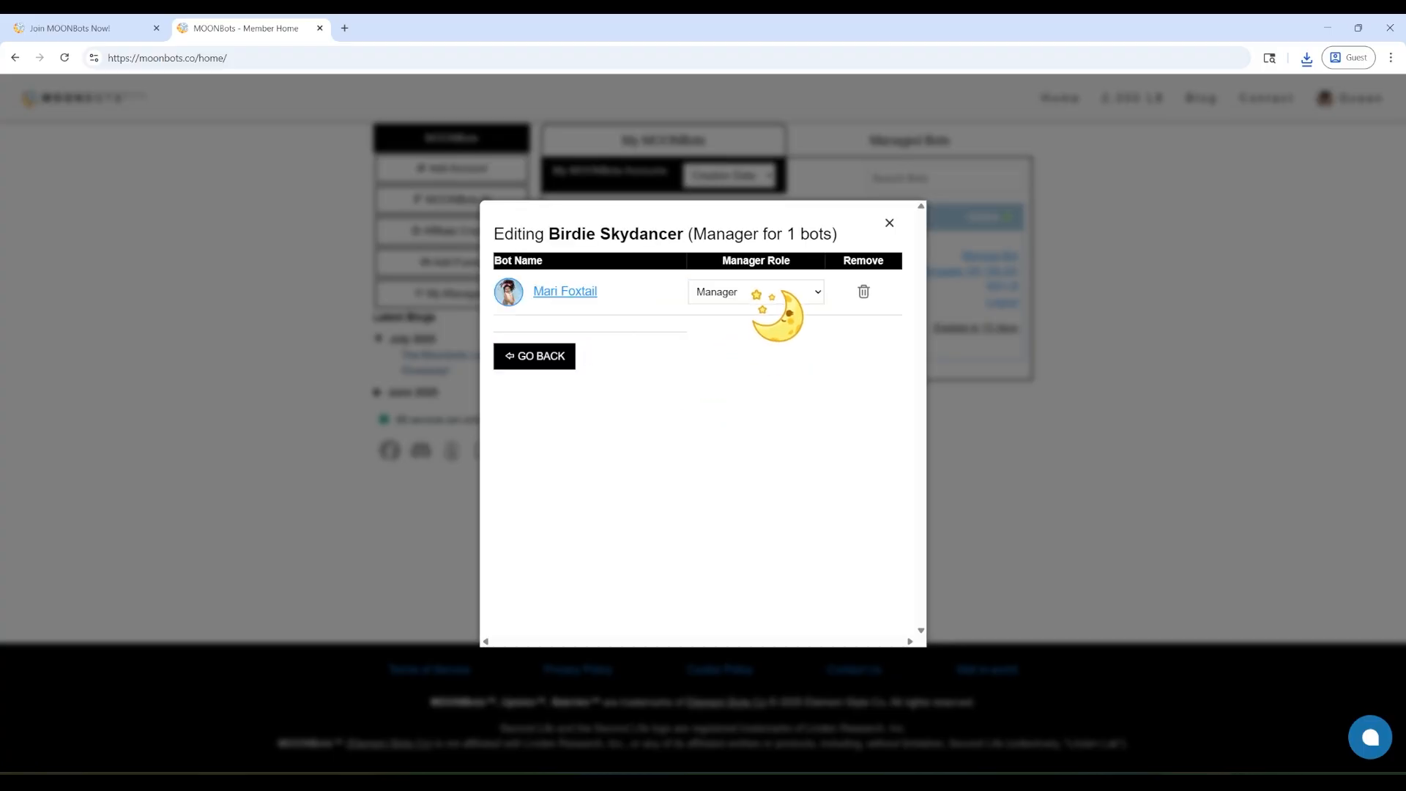
pyautogui.click(755, 292)
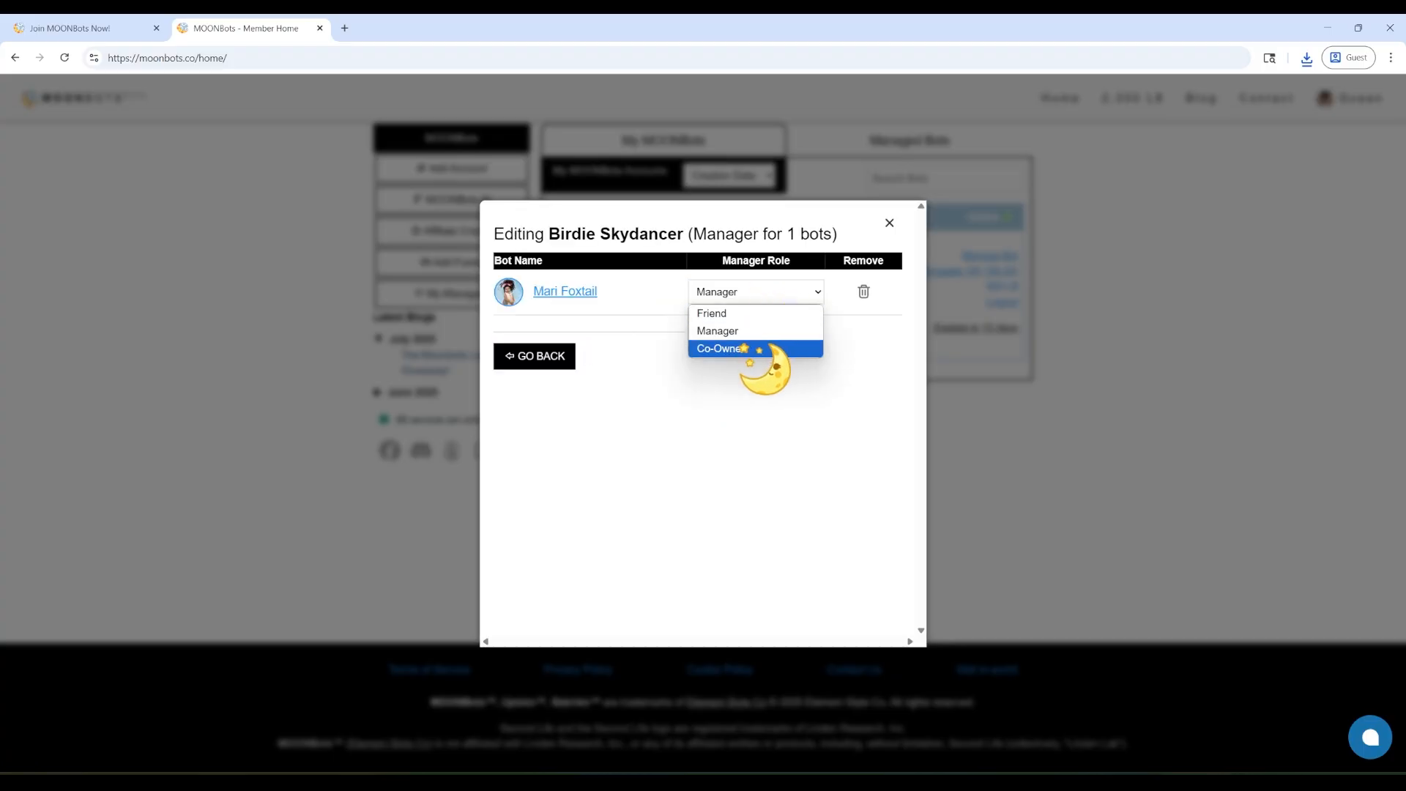
pyautogui.click(721, 348)
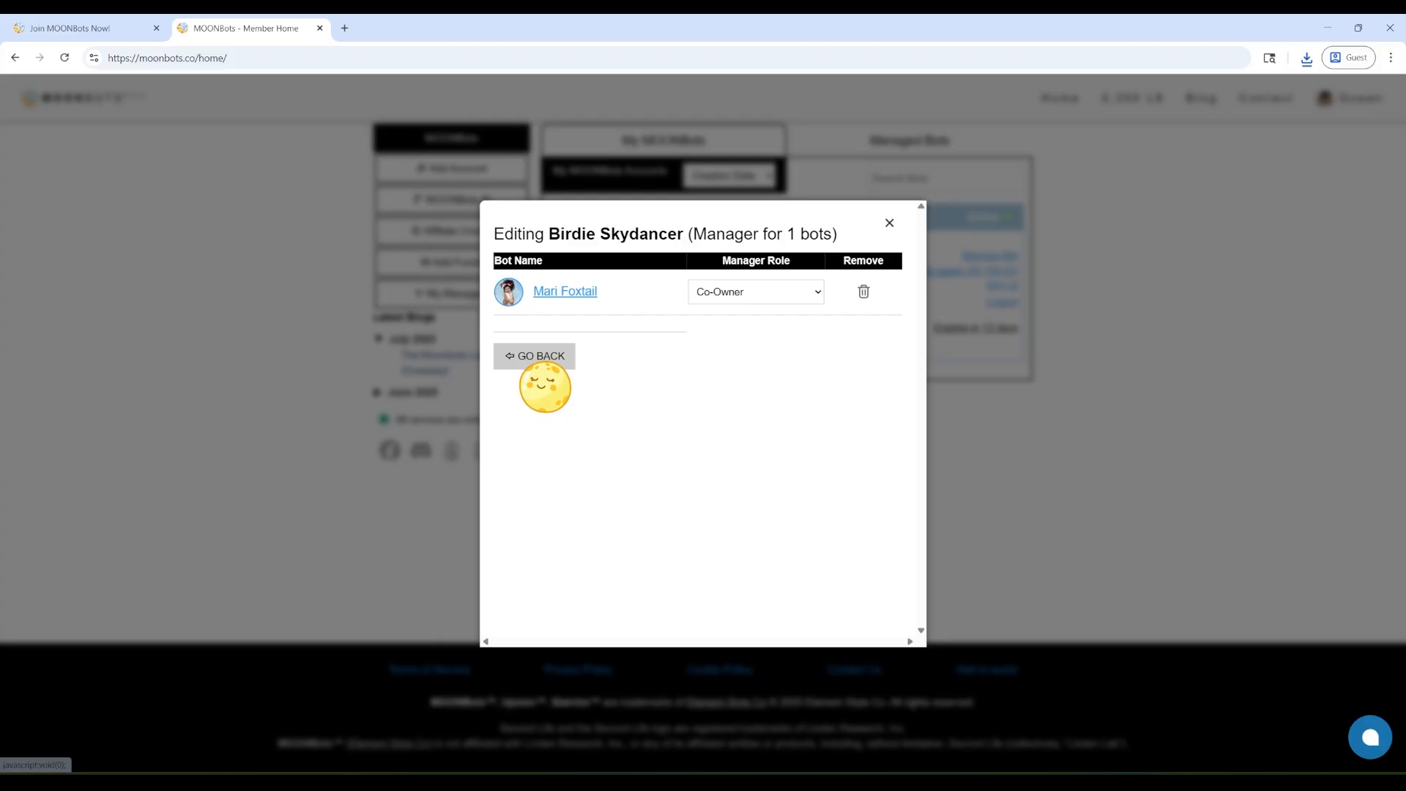
pyautogui.click(534, 356)
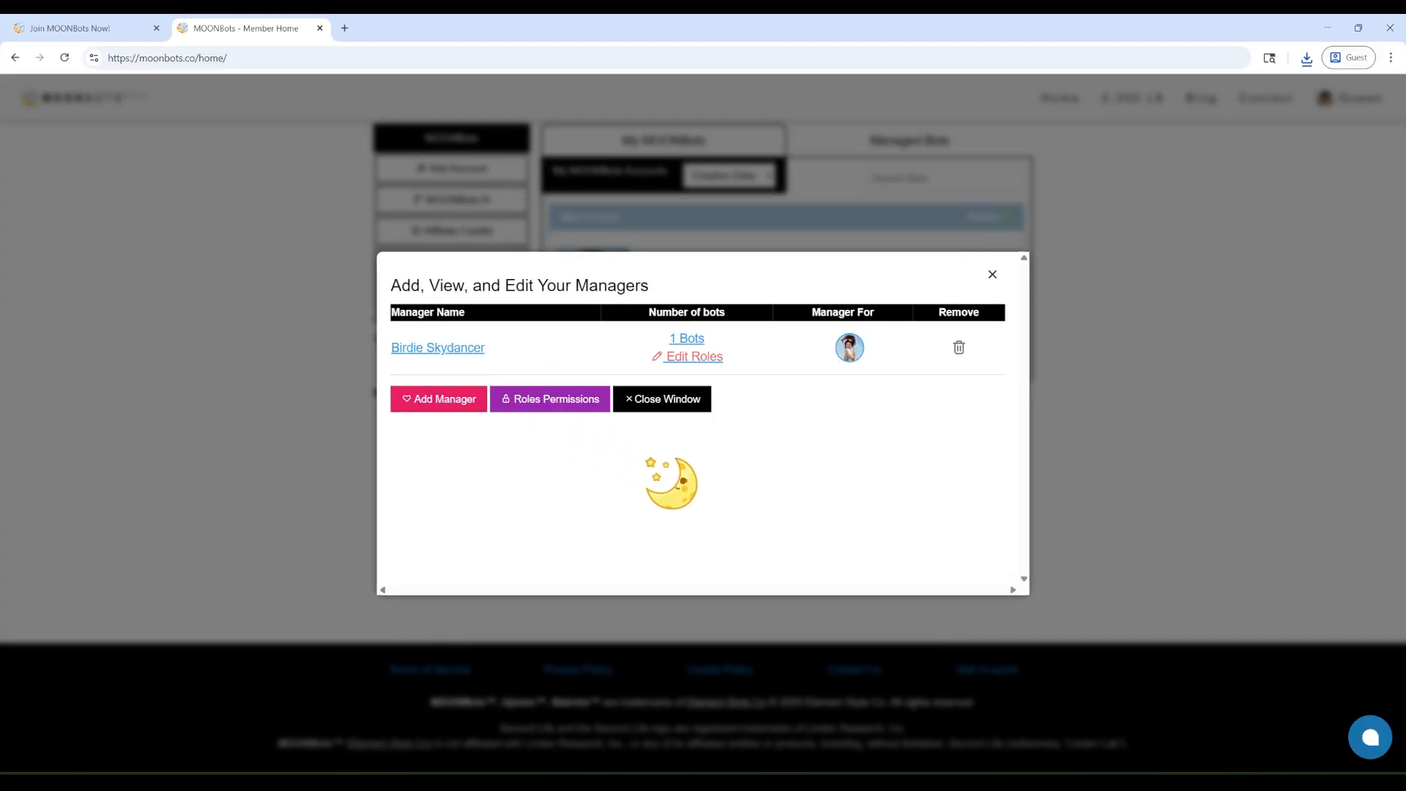
pyautogui.click(662, 398)
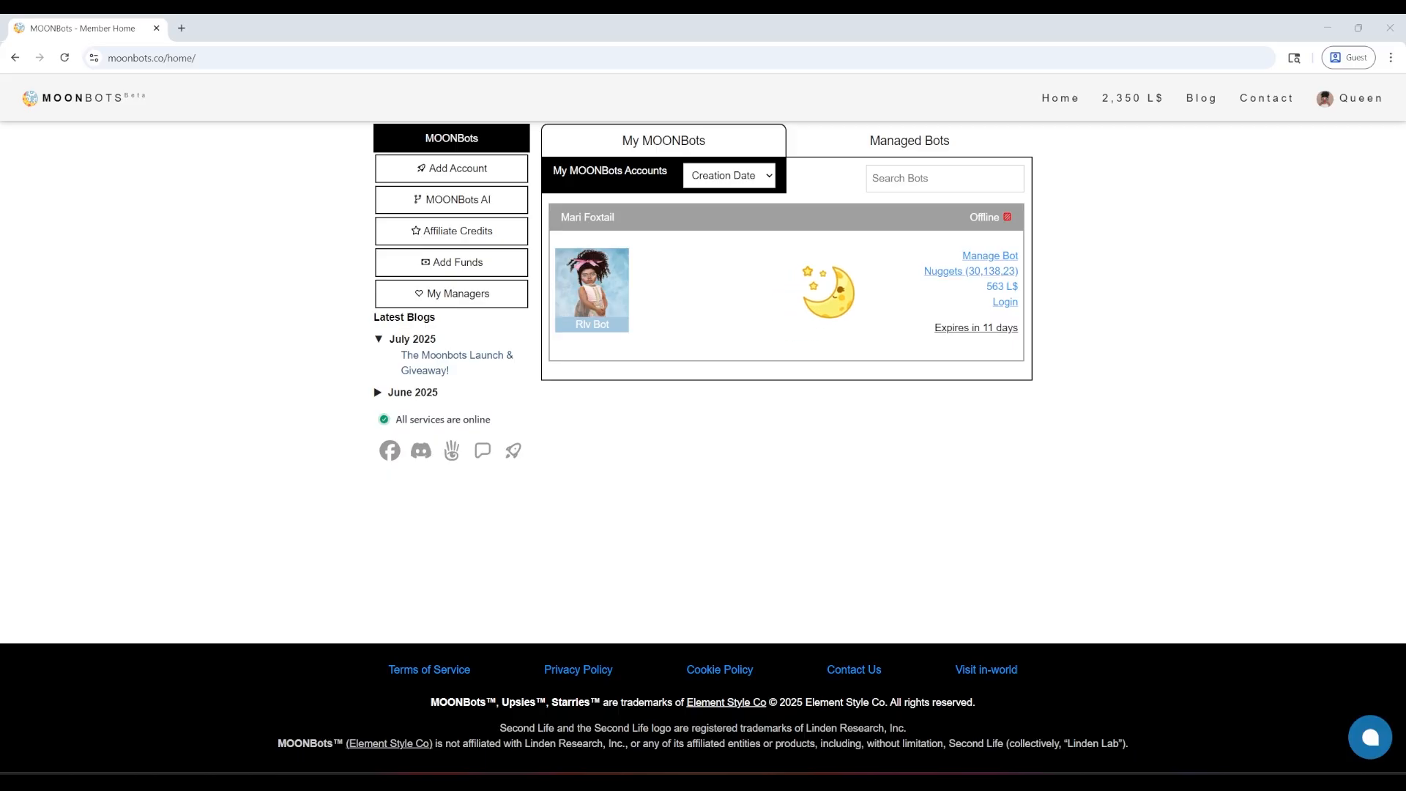
# Step: Open Manage Bot on the Mari Foxtail bot card
pyautogui.click(989, 256)
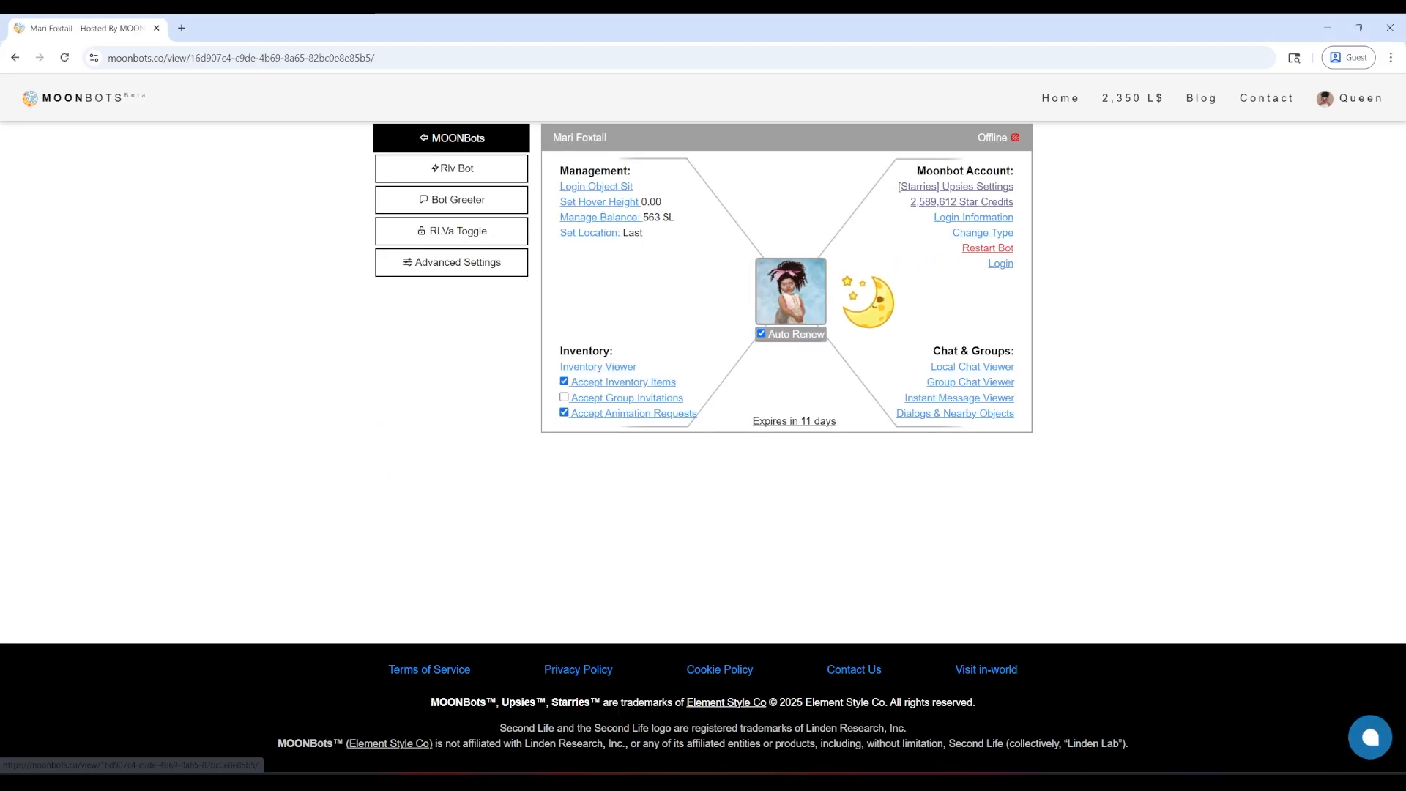